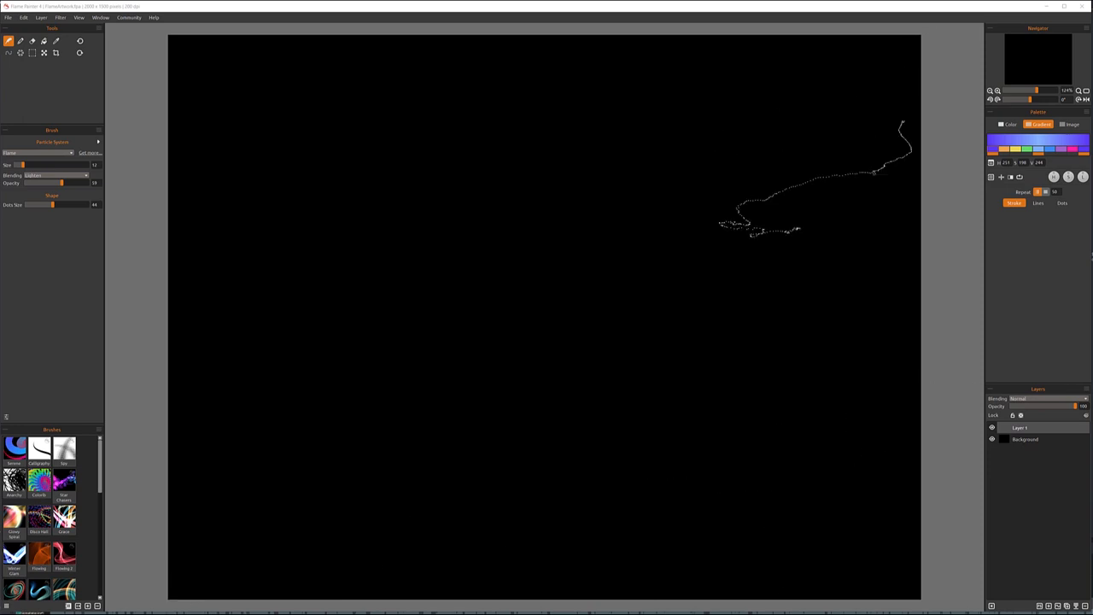
Step: Browse the Window panels and try the pen and fill tools, settling on the flame particle brush
{"action": "left_click", "coordinate": [100, 17]}
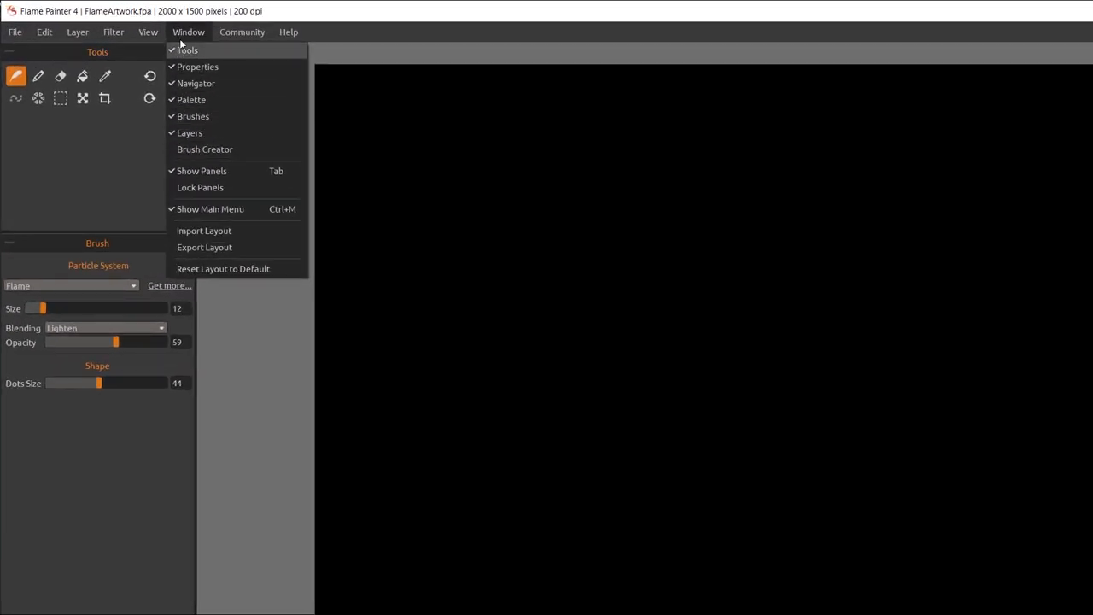
{"action": "mouse_move", "coordinate": [205, 148]}
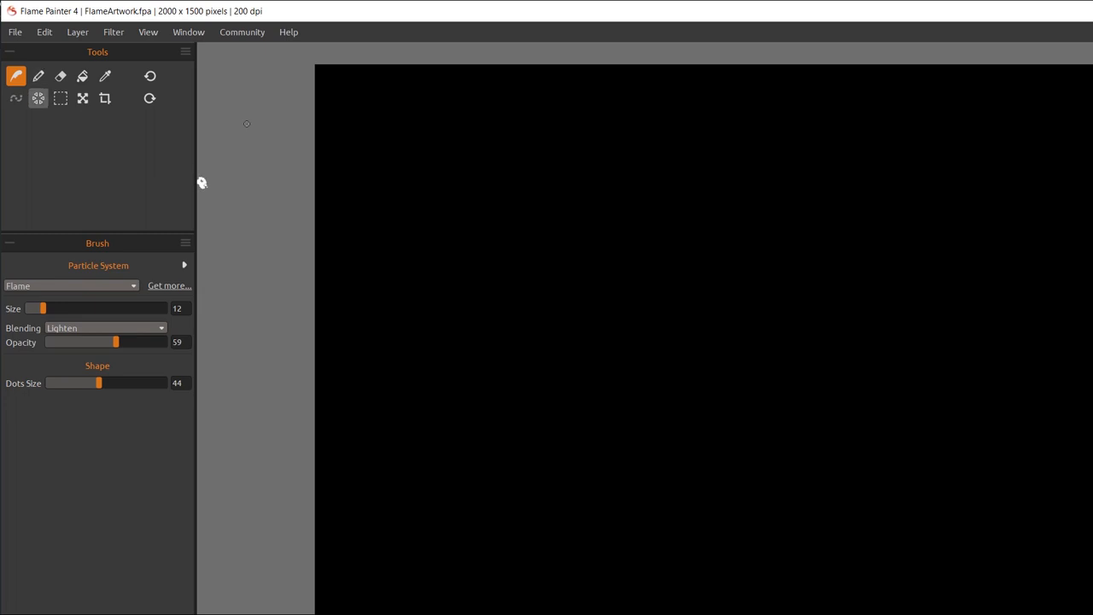
{"action": "left_click", "coordinate": [39, 76]}
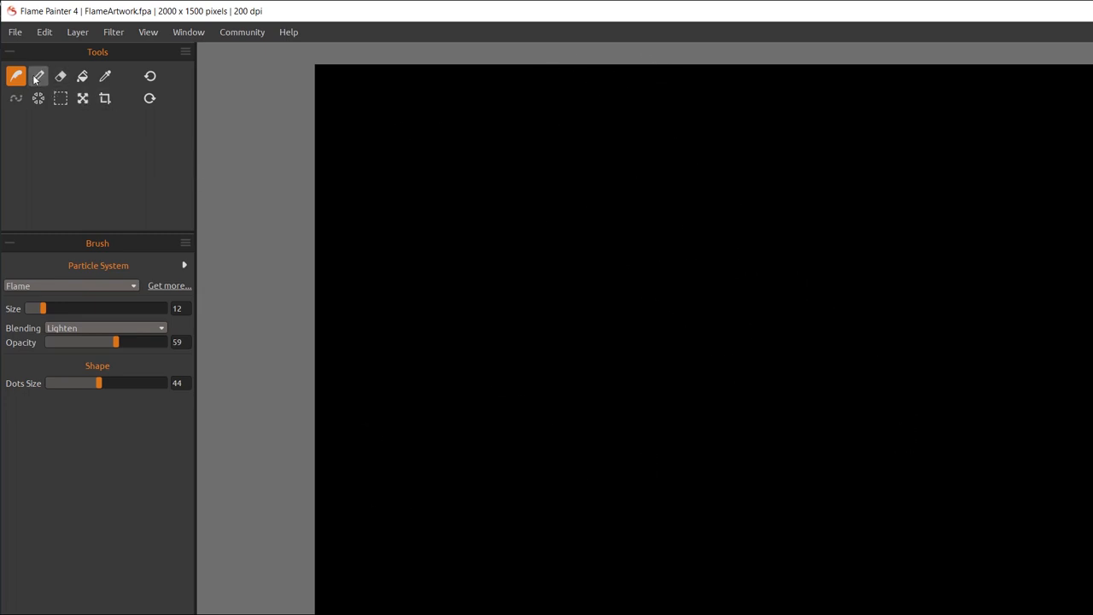
{"action": "left_click", "coordinate": [37, 76]}
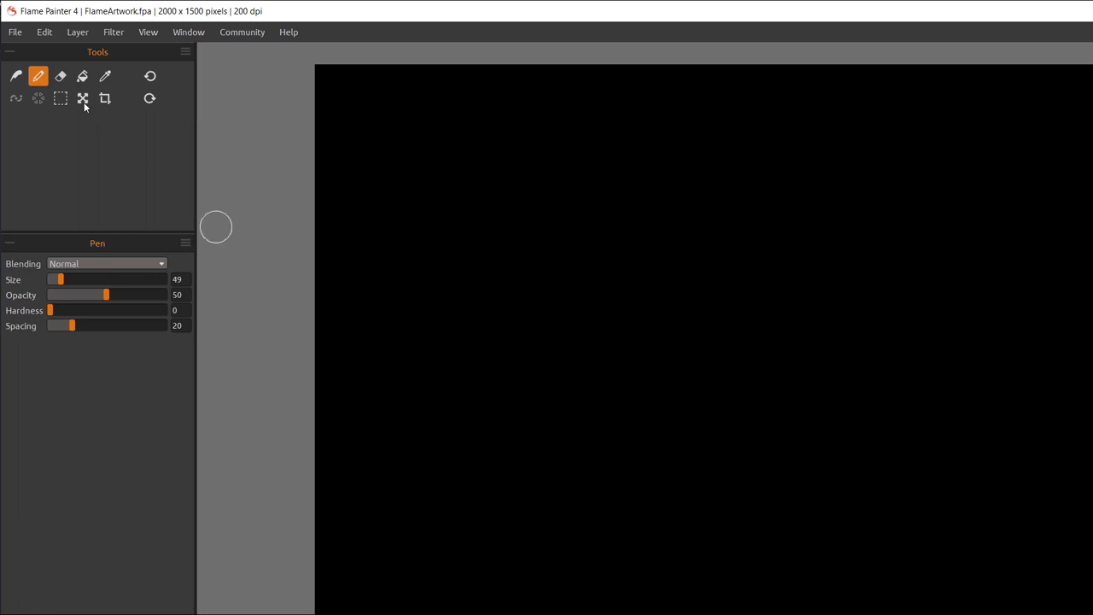
{"action": "left_click", "coordinate": [15, 76]}
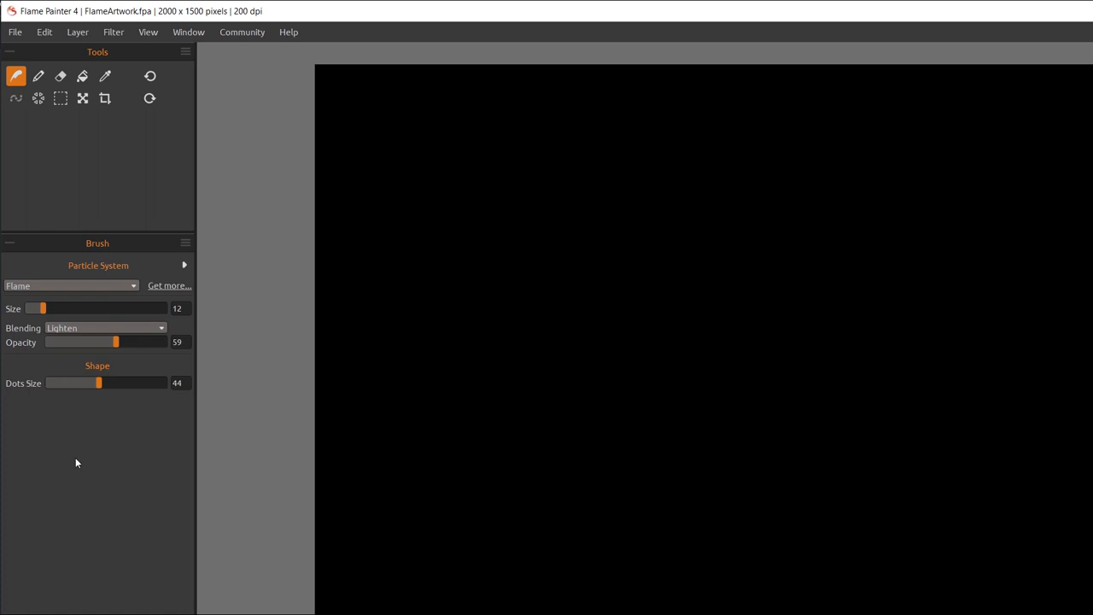
{"action": "left_click", "coordinate": [39, 76]}
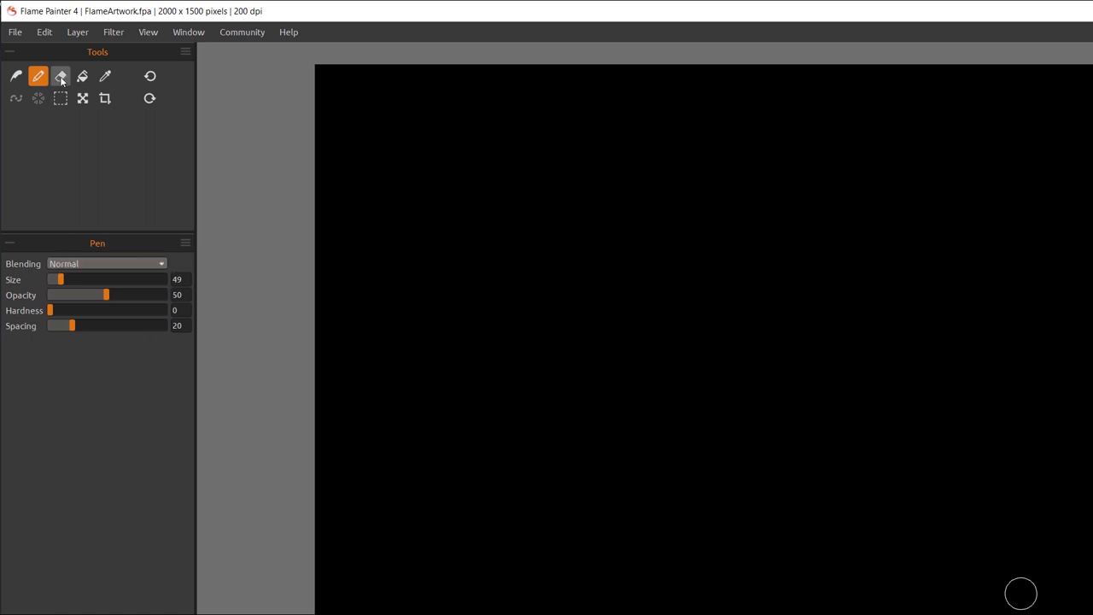
{"action": "left_click", "coordinate": [82, 76]}
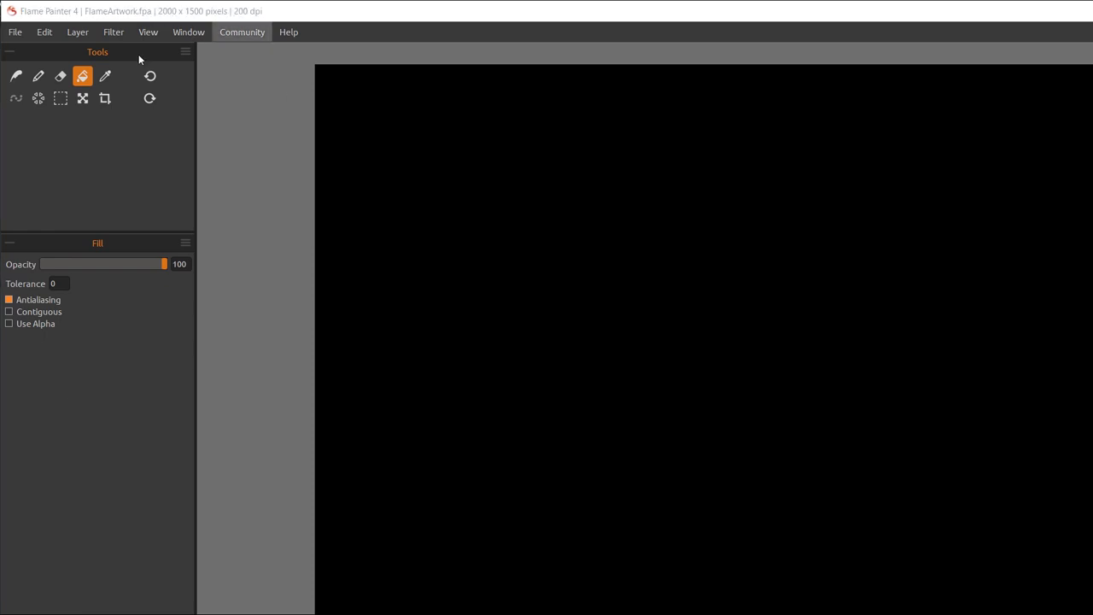
{"action": "left_click", "coordinate": [15, 76]}
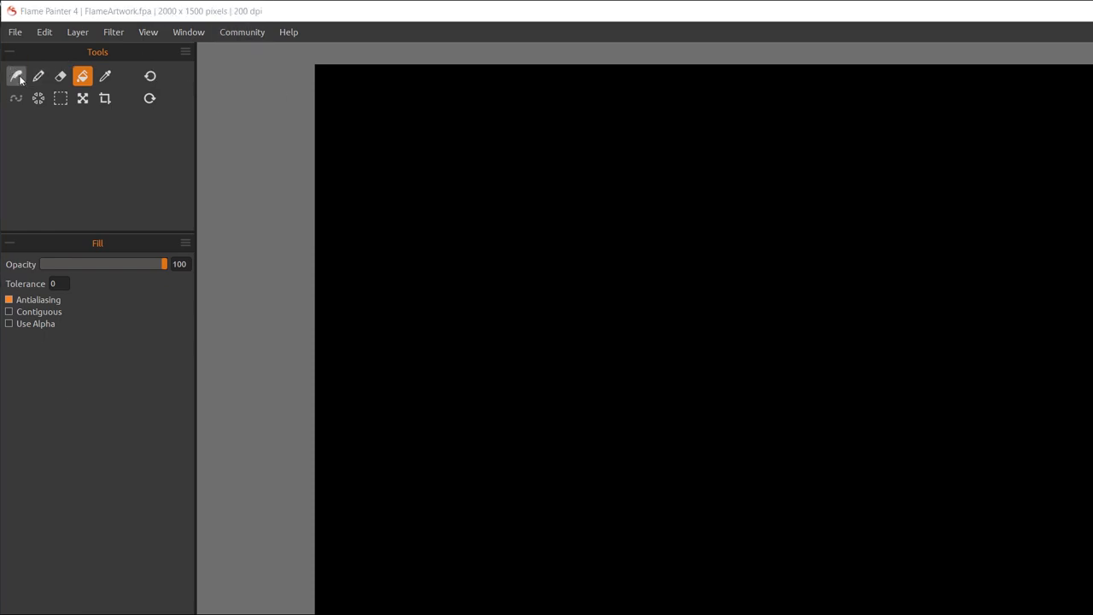
{"action": "left_click", "coordinate": [16, 76]}
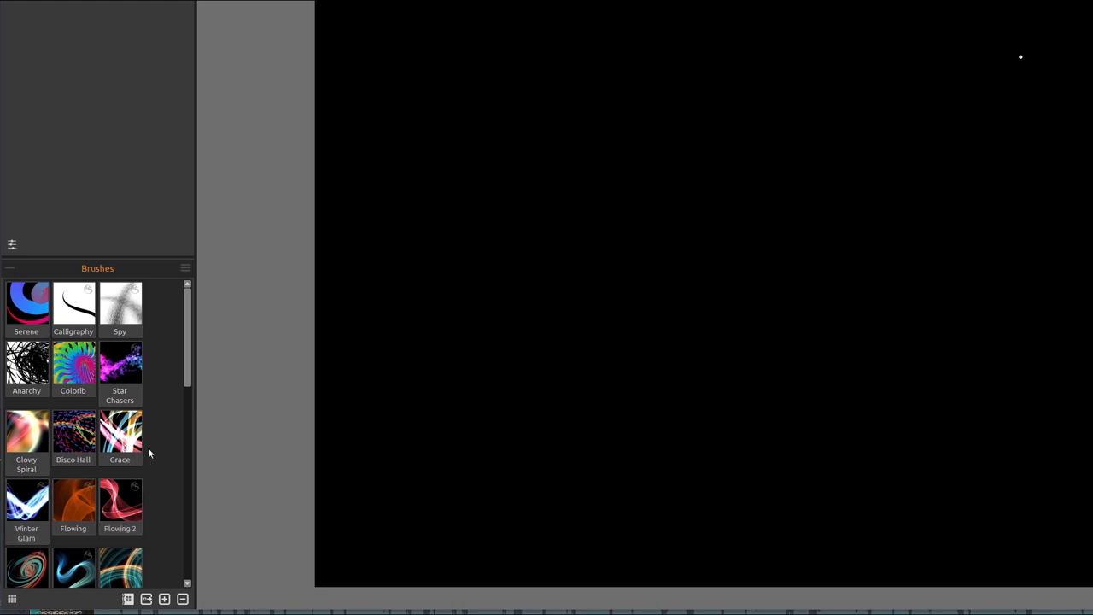
{"action": "mouse_move", "coordinate": [120, 307]}
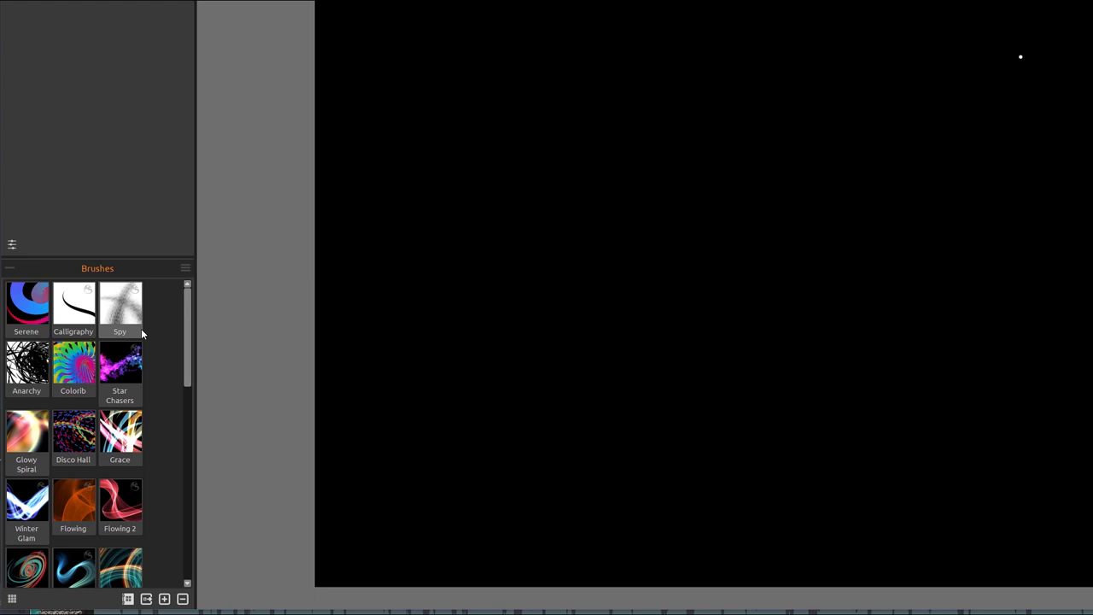
{"action": "mouse_move", "coordinate": [102, 298]}
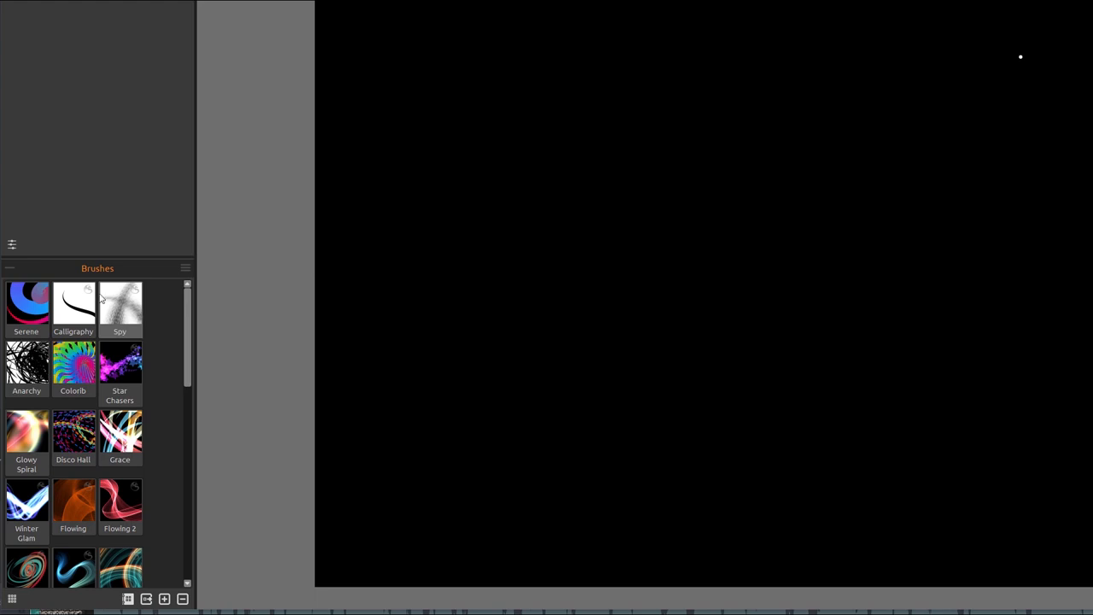
{"action": "mouse_move", "coordinate": [165, 456]}
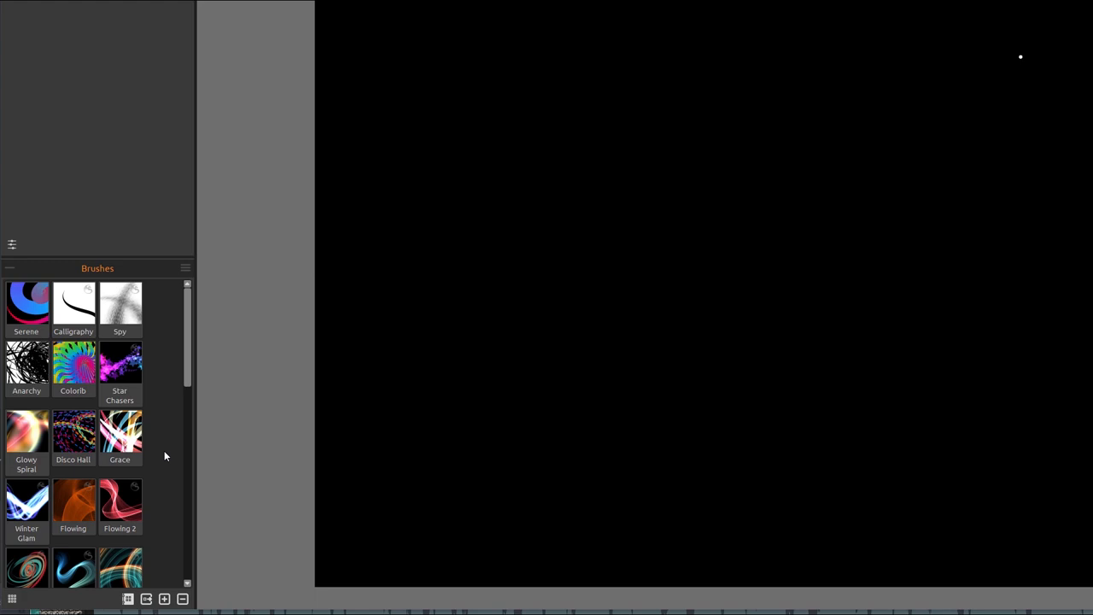
{"action": "mouse_move", "coordinate": [152, 323]}
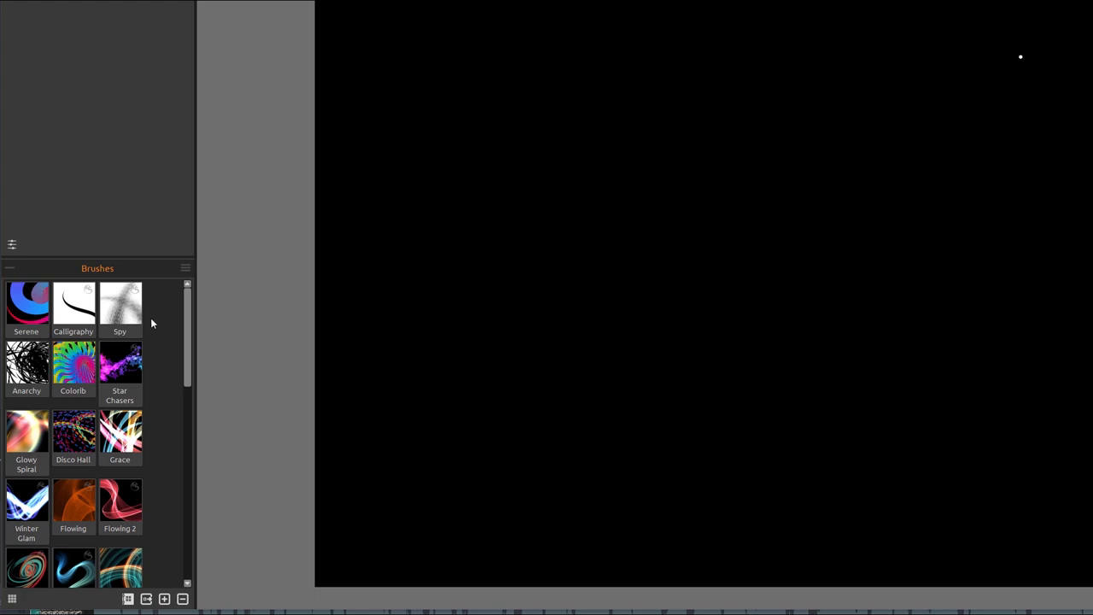
{"action": "scroll", "scroll_direction": "down", "scroll_amount": 3}
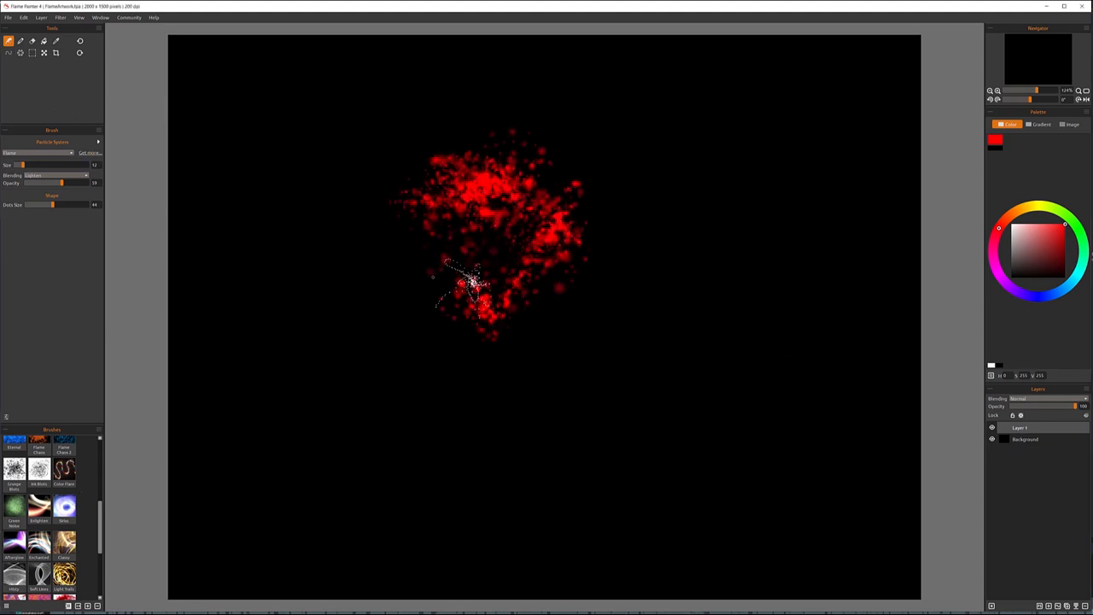
Step: Paint a looping red particle swirl through the canvas centre and fill its inside
{"action": "left_click_drag", "start_coordinate": [462, 282], "coordinate": [585, 282]}
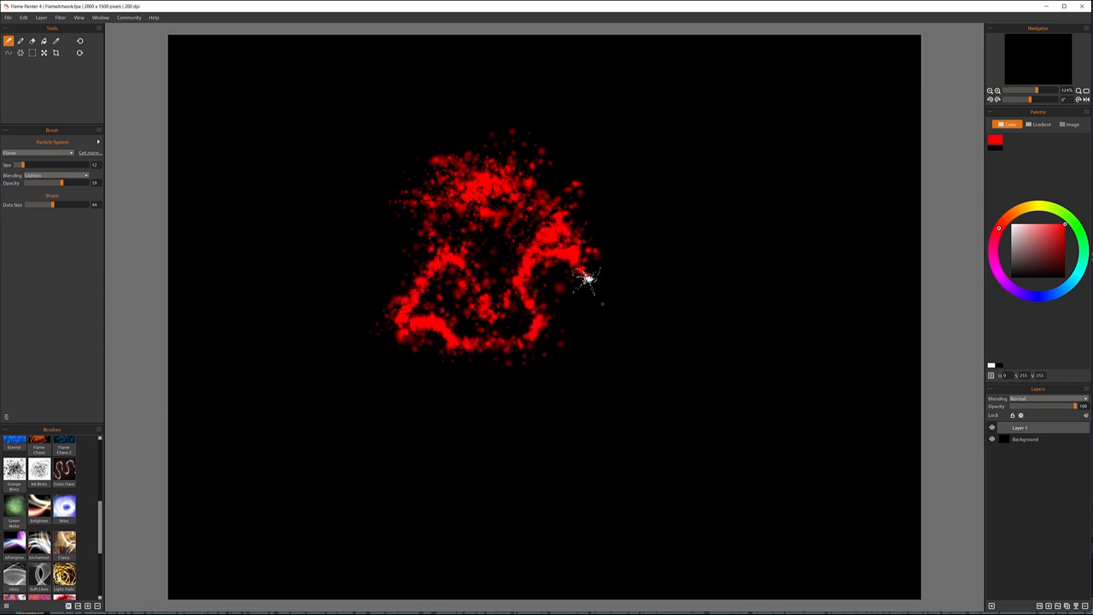
{"action": "left_click_drag", "start_coordinate": [584, 278], "coordinate": [470, 440]}
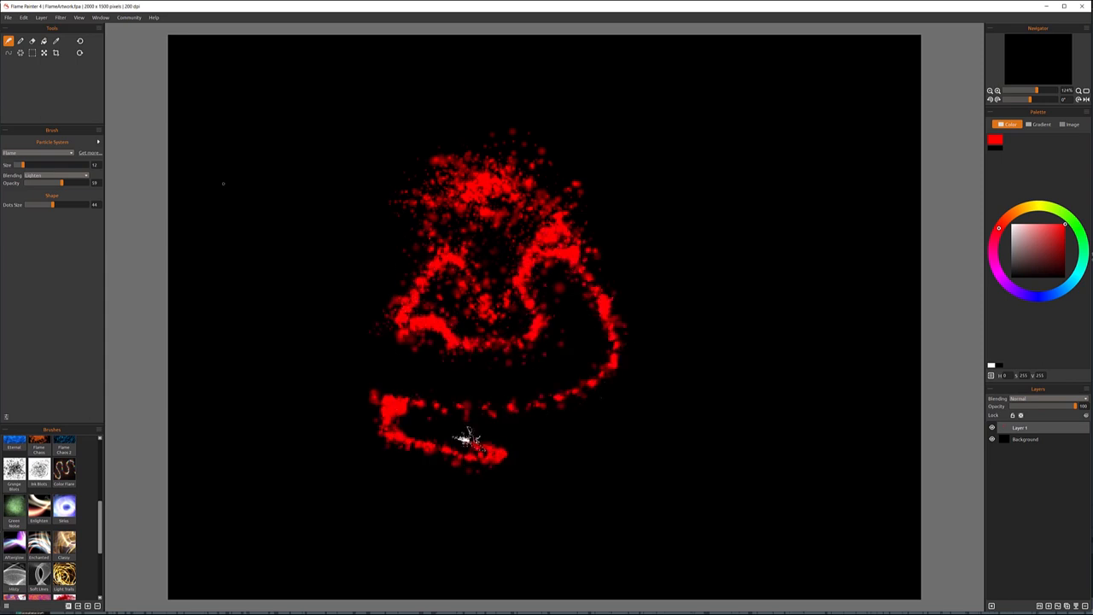
{"action": "left_click_drag", "start_coordinate": [470, 439], "coordinate": [380, 218]}
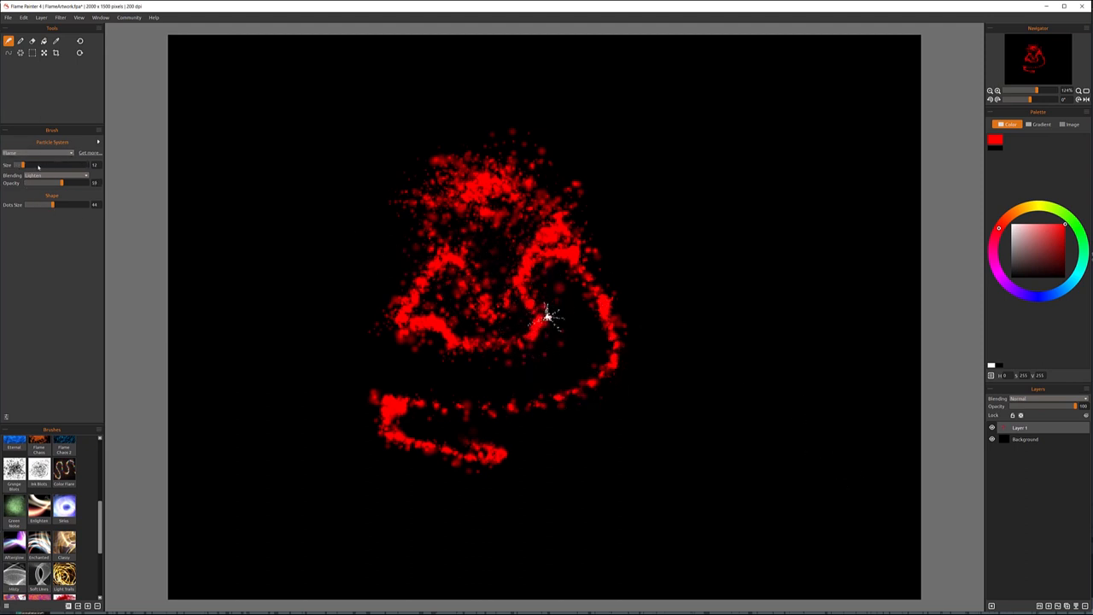
{"action": "left_click_drag", "start_coordinate": [546, 316], "coordinate": [111, 342]}
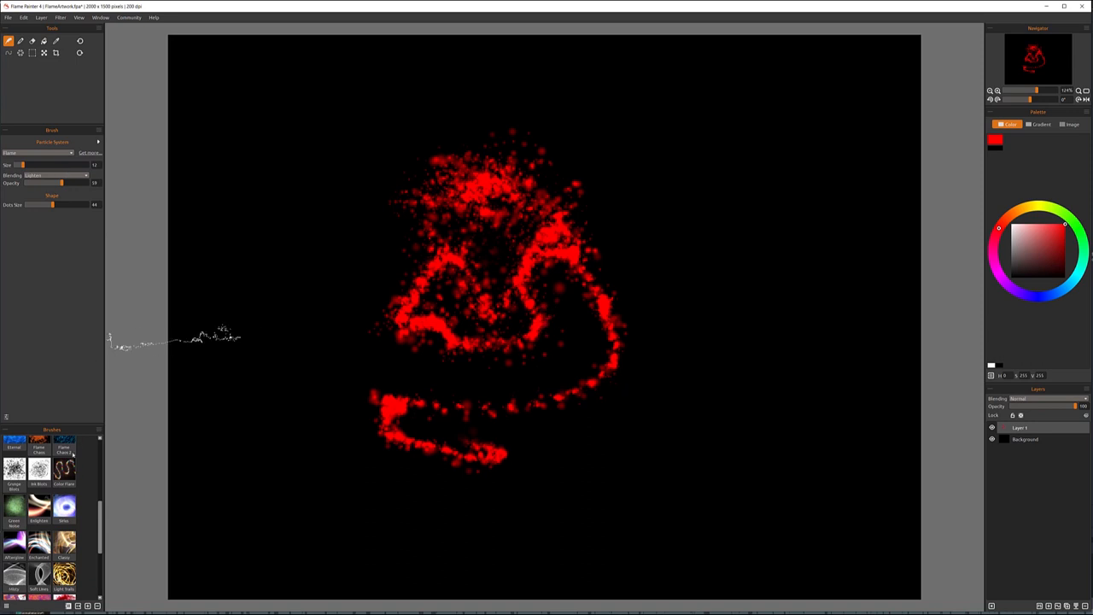
Step: Pick the Flame Chaos 2 preset and paint a curving multicoloured swirl over the red particles
{"action": "left_click", "coordinate": [1040, 124]}
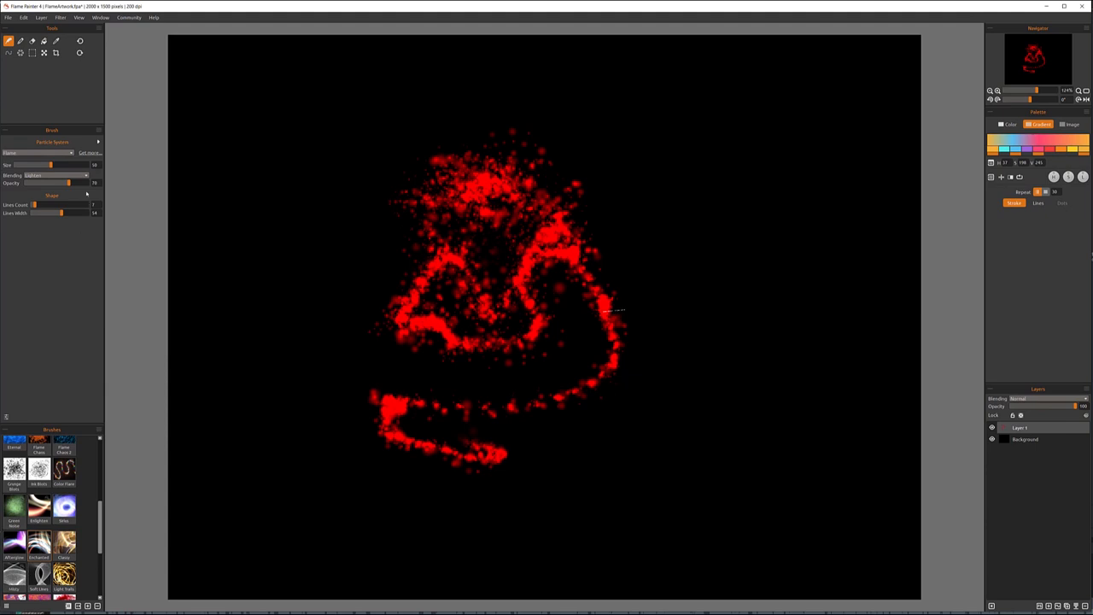
{"action": "mouse_move", "coordinate": [367, 150]}
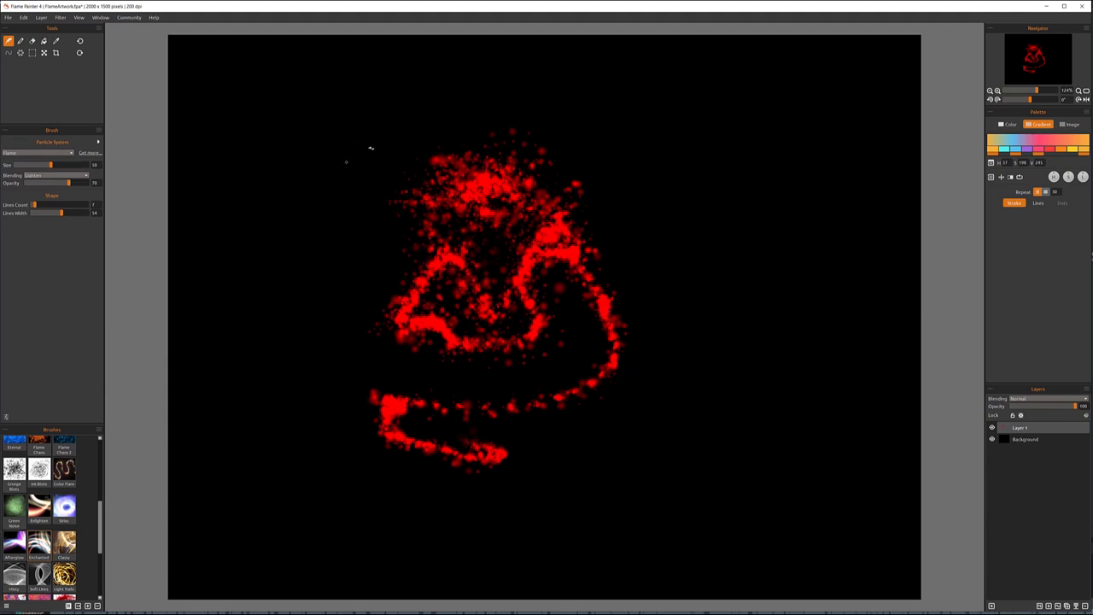
{"action": "left_click_drag", "start_coordinate": [491, 133], "coordinate": [341, 256]}
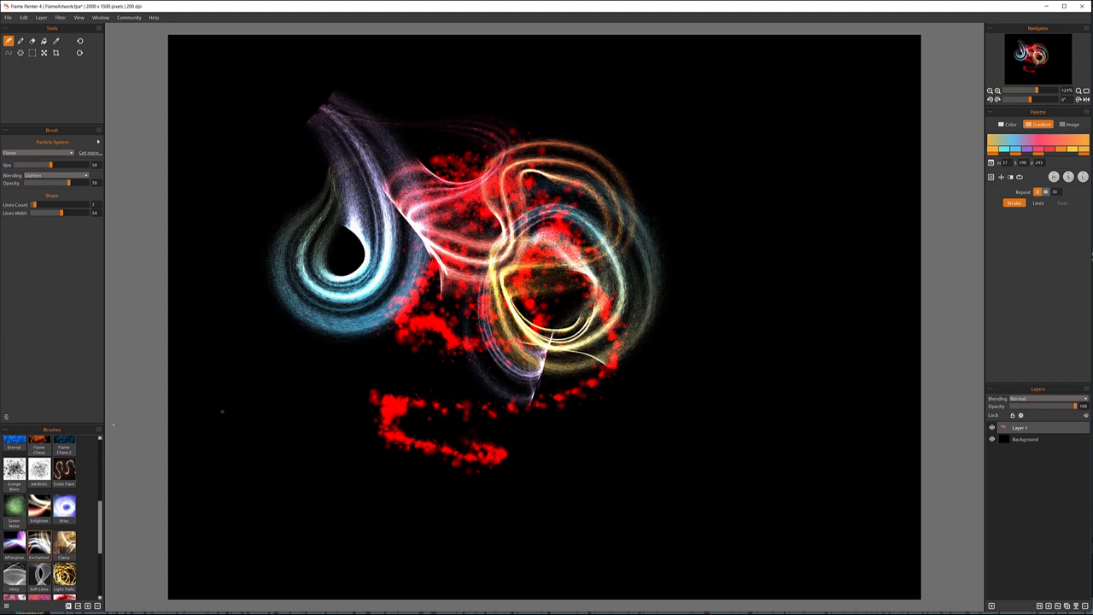
{"action": "mouse_move", "coordinate": [1021, 70]}
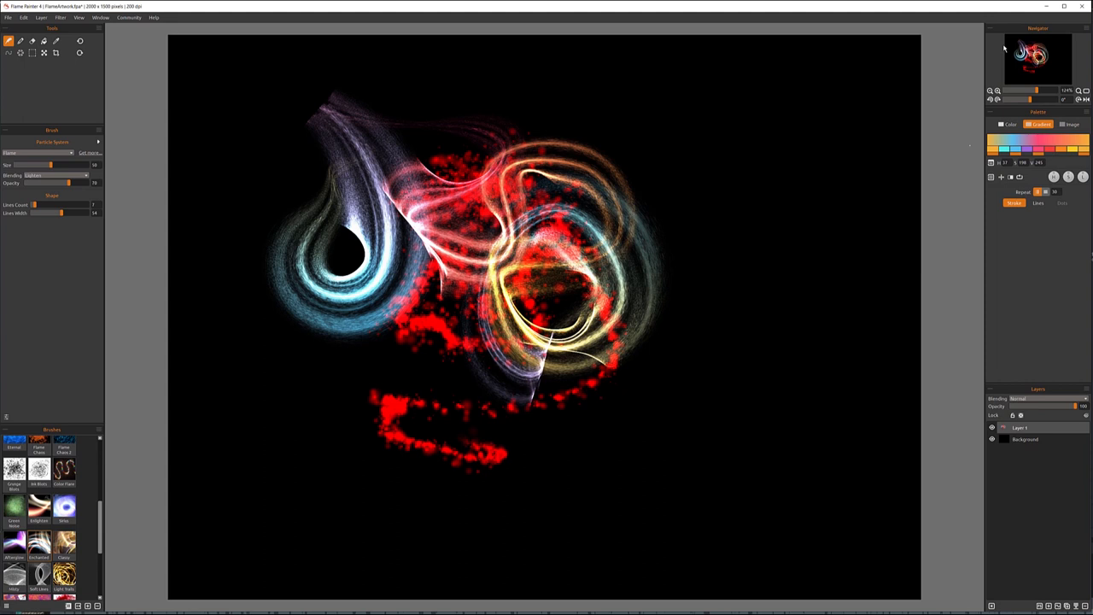
{"action": "mouse_move", "coordinate": [1082, 33]}
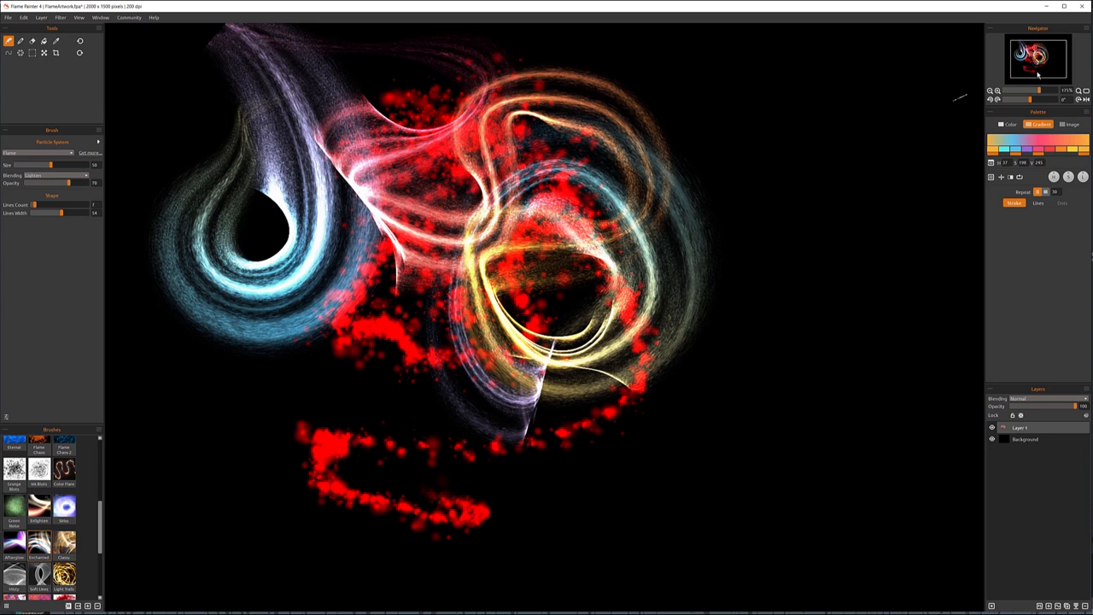
{"action": "mouse_move", "coordinate": [1017, 83]}
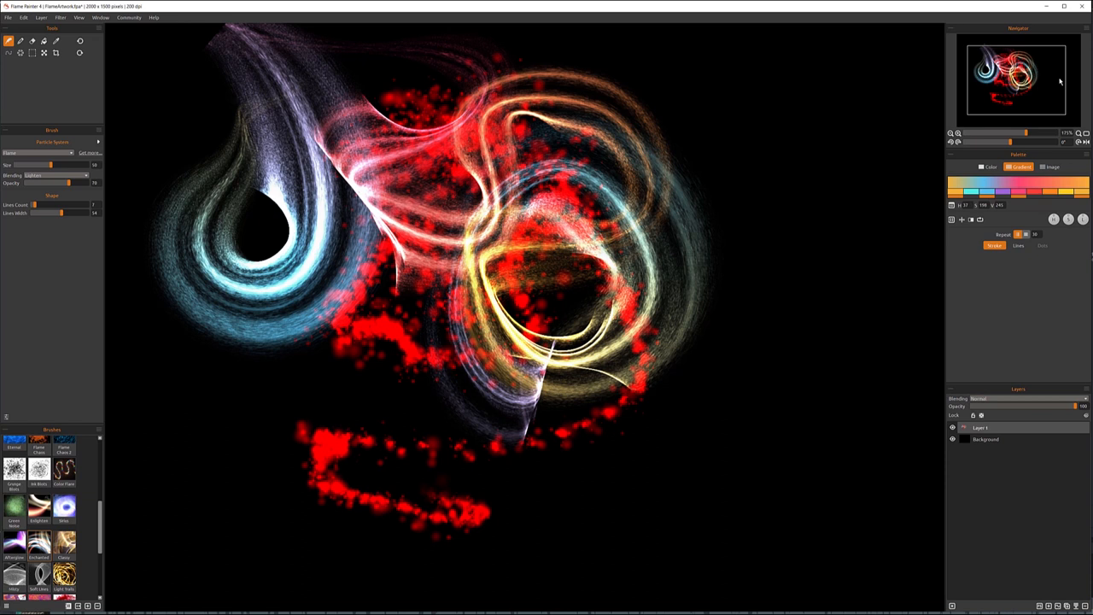
{"action": "mouse_move", "coordinate": [1038, 94]}
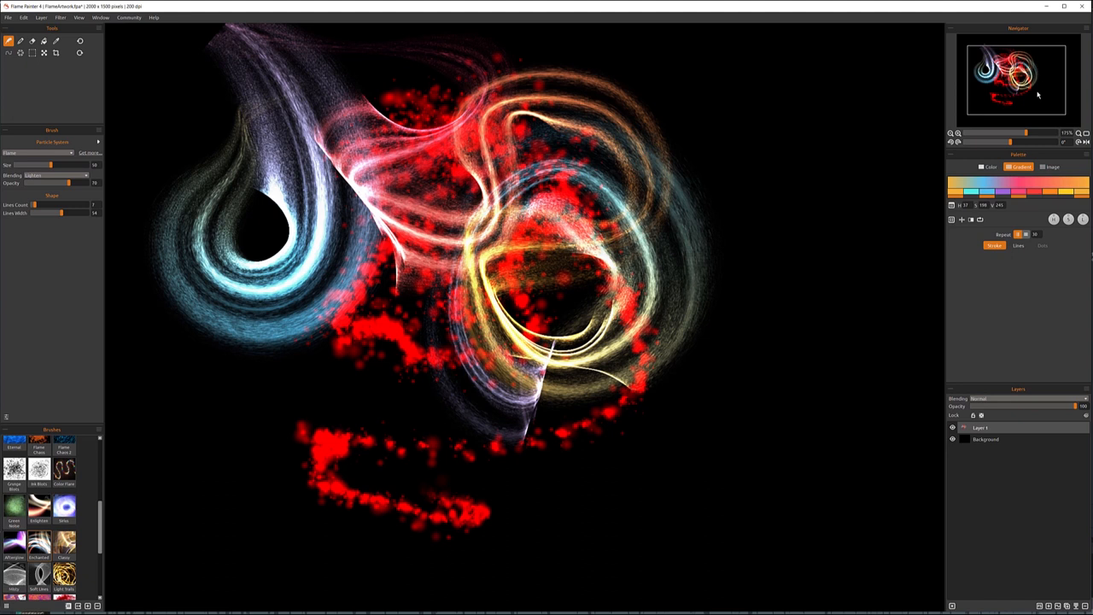
{"action": "mouse_move", "coordinate": [1038, 94]}
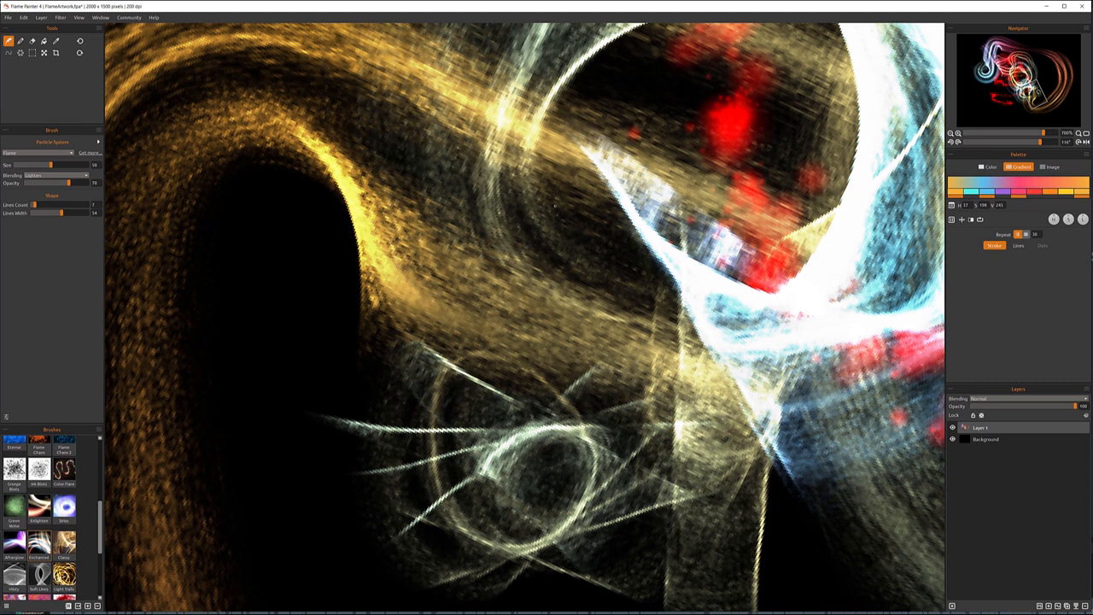
{"action": "mouse_move", "coordinate": [593, 158]}
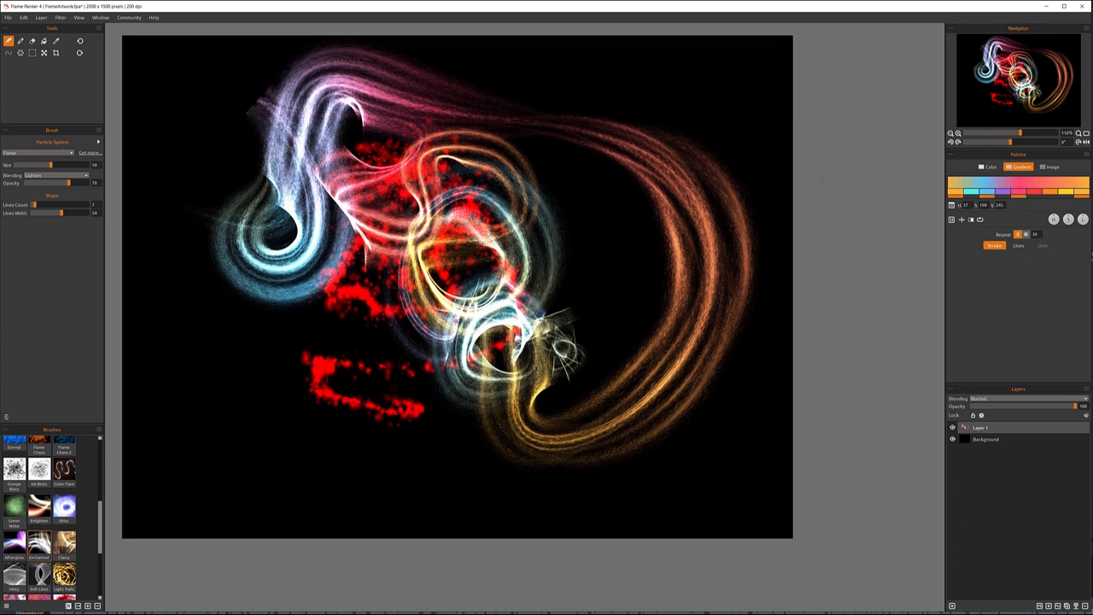
{"action": "mouse_move", "coordinate": [1019, 296]}
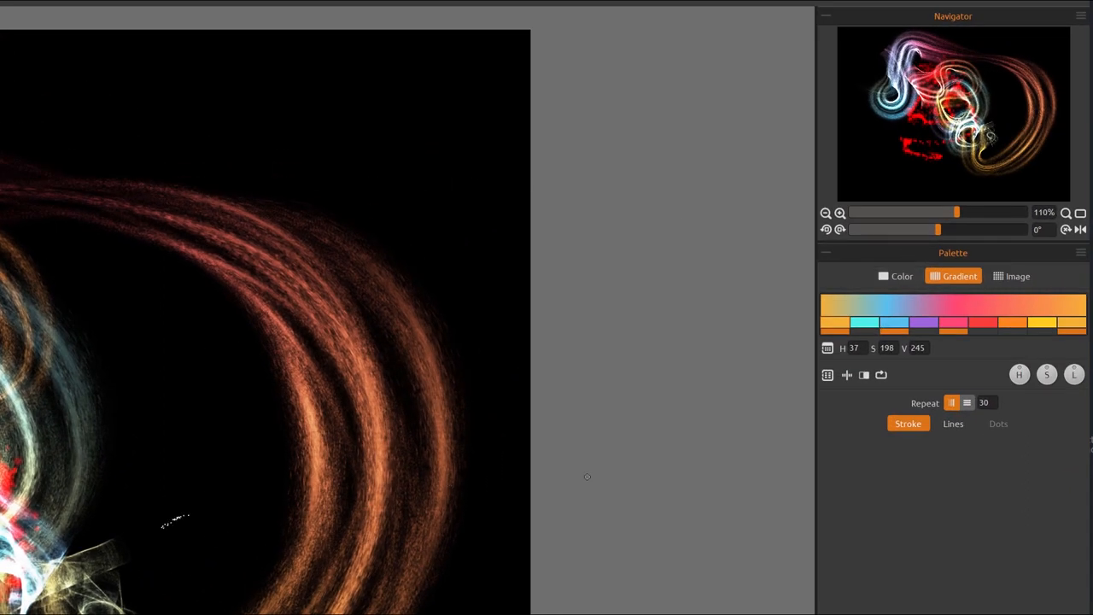
{"action": "left_click", "coordinate": [896, 275]}
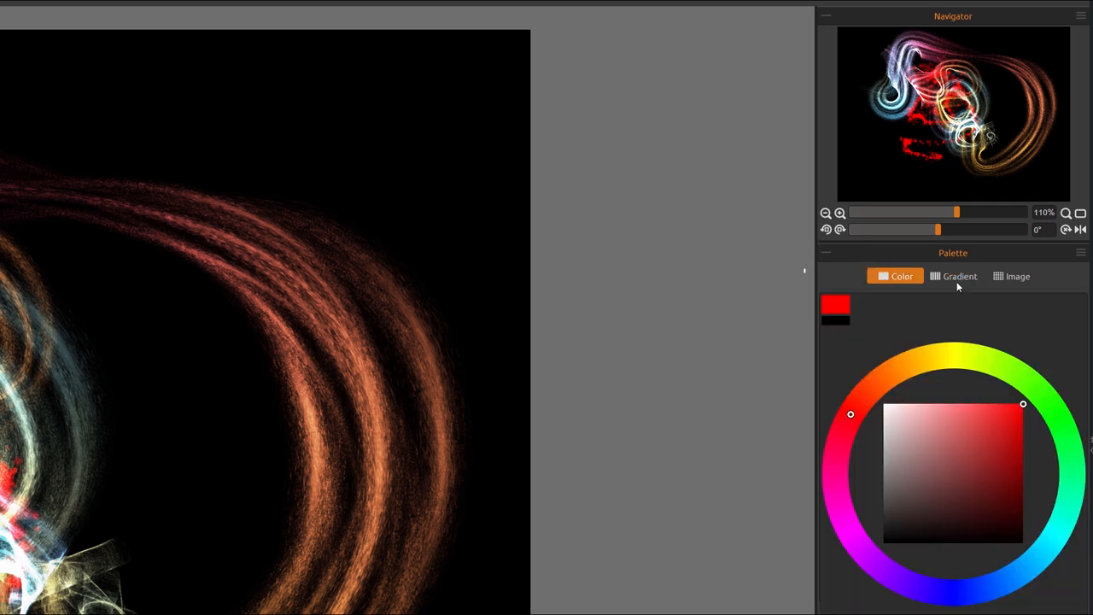
{"action": "left_click", "coordinate": [958, 276]}
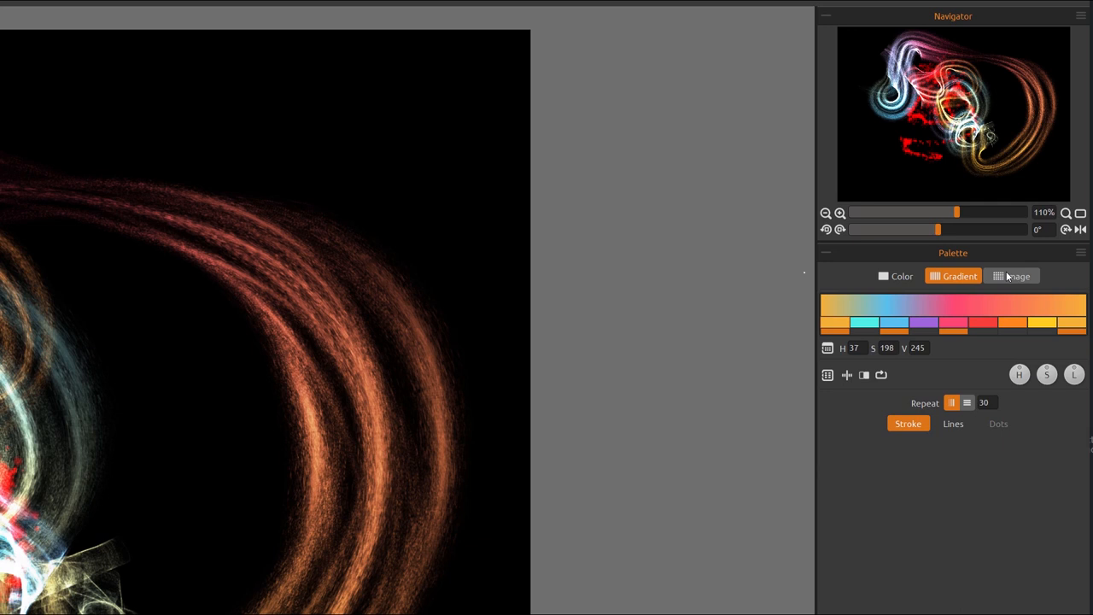
{"action": "left_click", "coordinate": [1012, 276]}
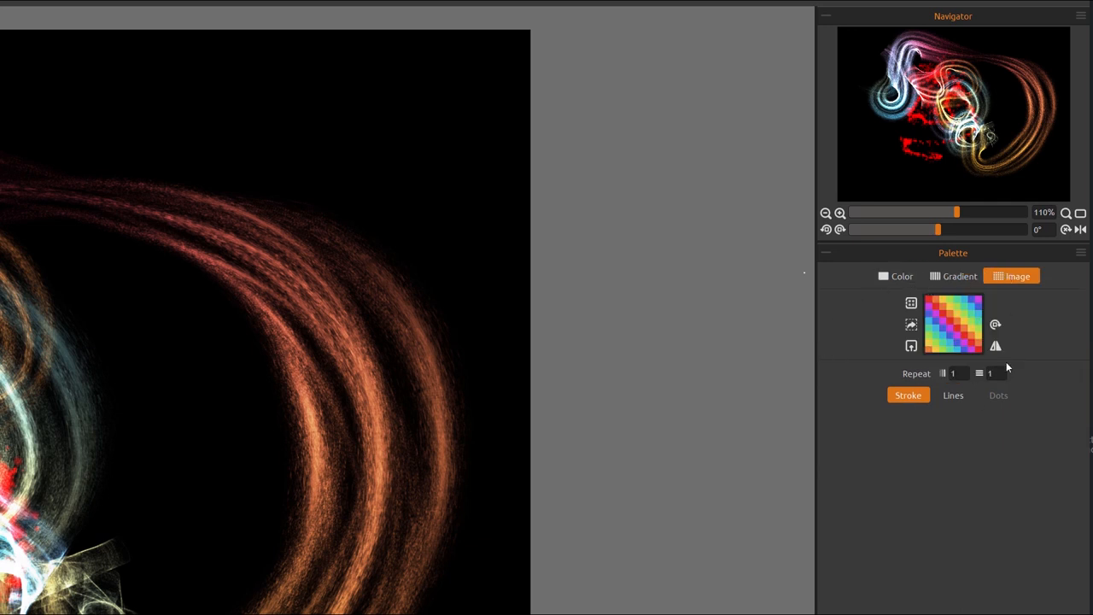
{"action": "mouse_move", "coordinate": [974, 305]}
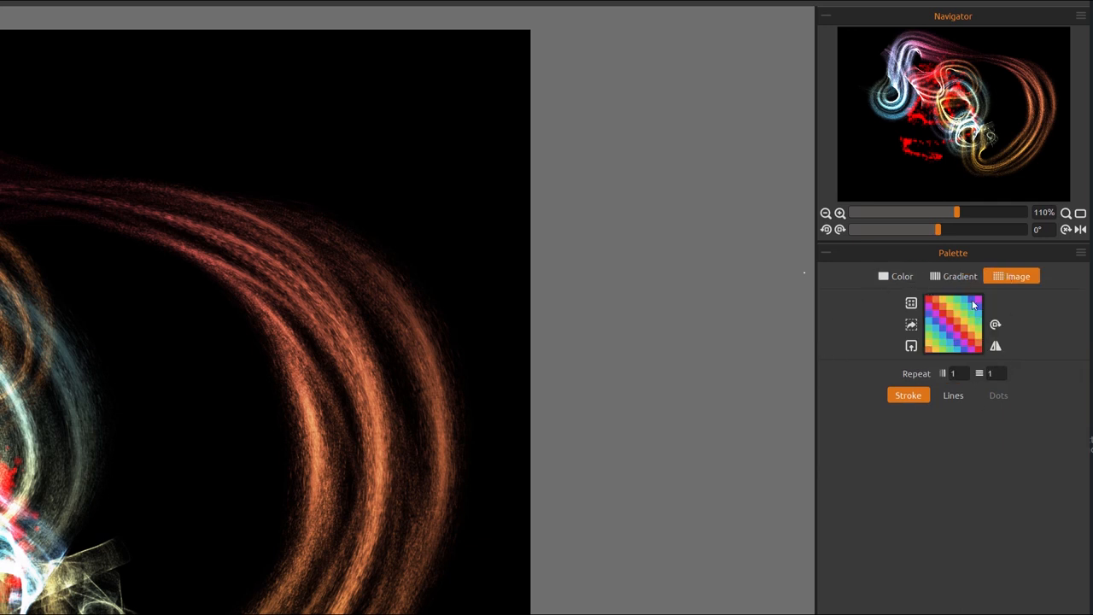
{"action": "left_click", "coordinate": [959, 276]}
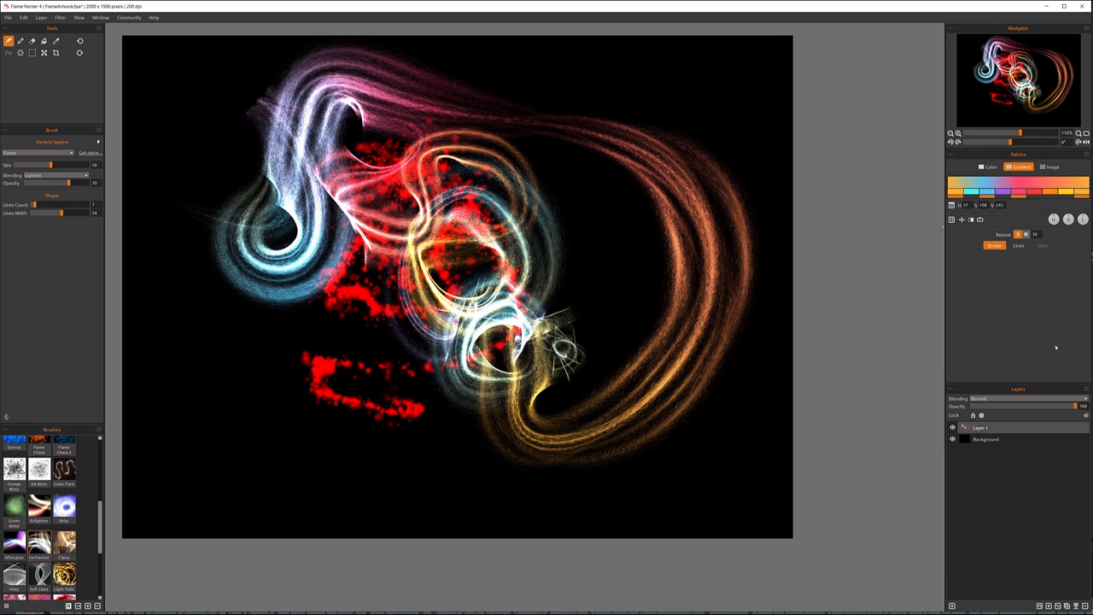
{"action": "mouse_move", "coordinate": [1033, 482]}
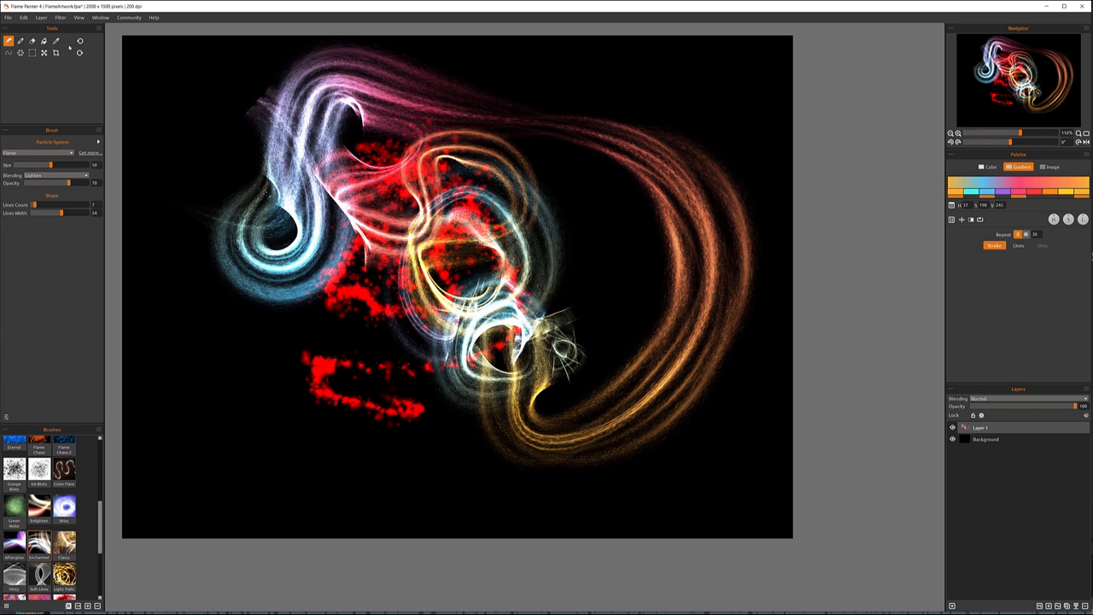
Step: With the Eraser, cut a diagonal band through the pink strokes near the top centre
{"action": "left_click", "coordinate": [31, 41]}
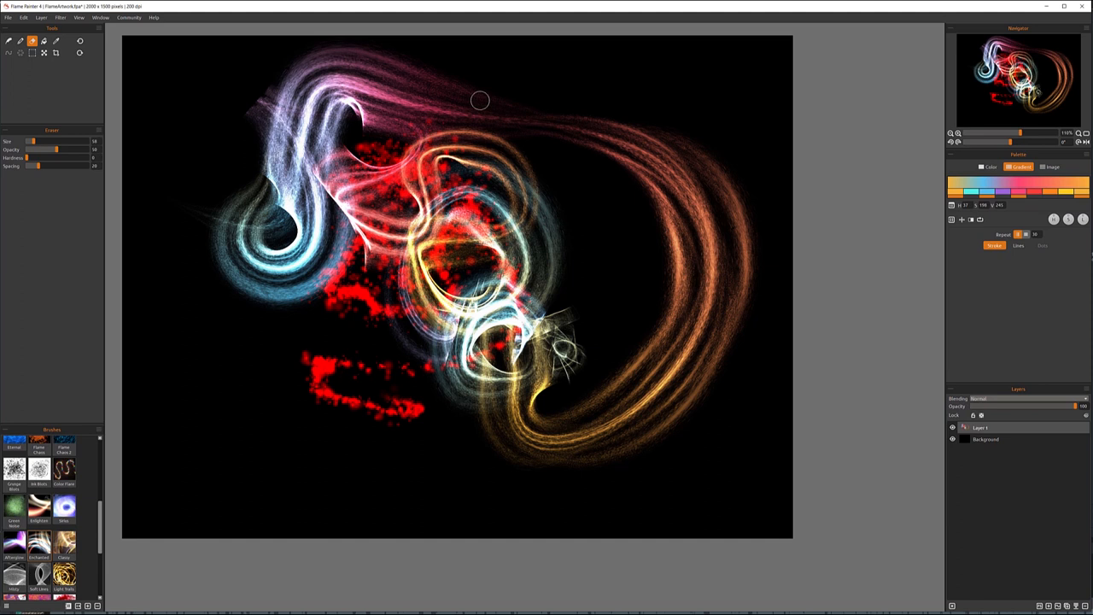
{"action": "left_click_drag", "start_coordinate": [479, 101], "coordinate": [418, 164]}
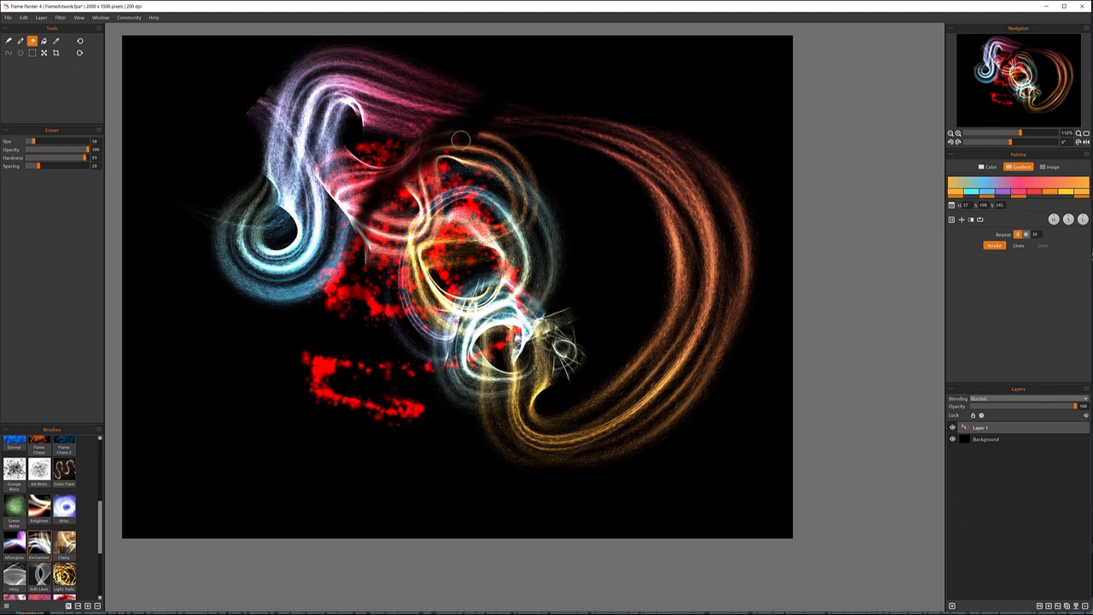
{"action": "left_click_drag", "start_coordinate": [461, 139], "coordinate": [365, 244]}
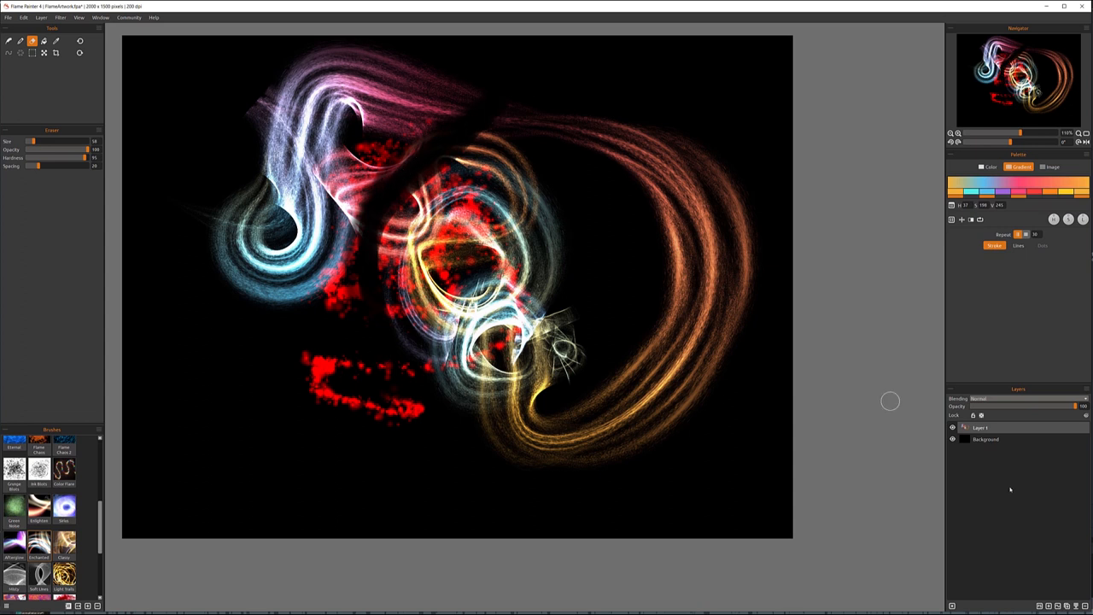
{"action": "mouse_move", "coordinate": [966, 501]}
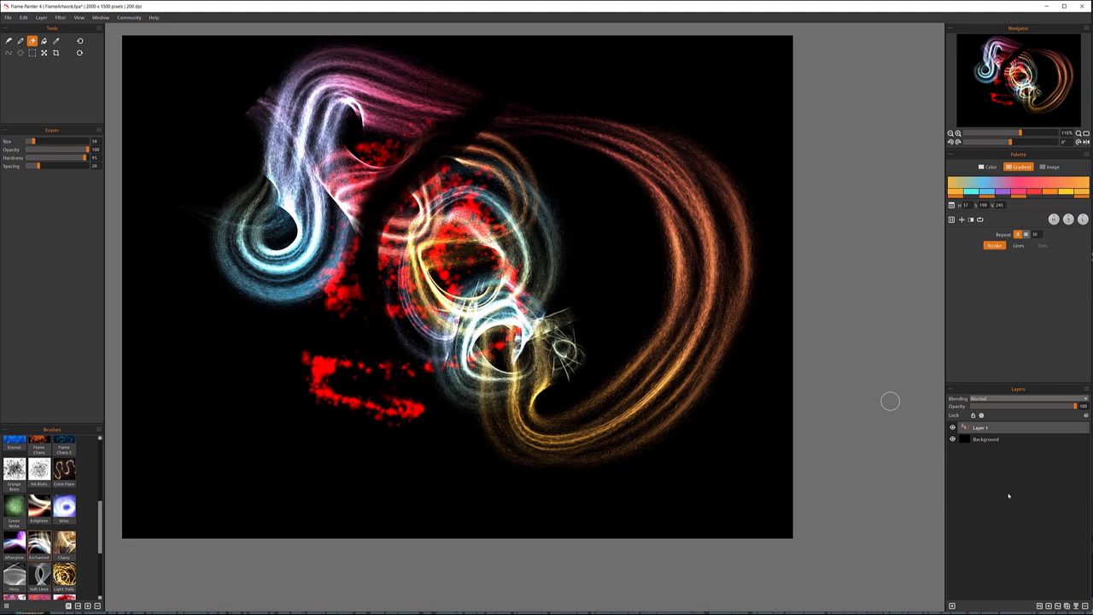
{"action": "mouse_move", "coordinate": [939, 442]}
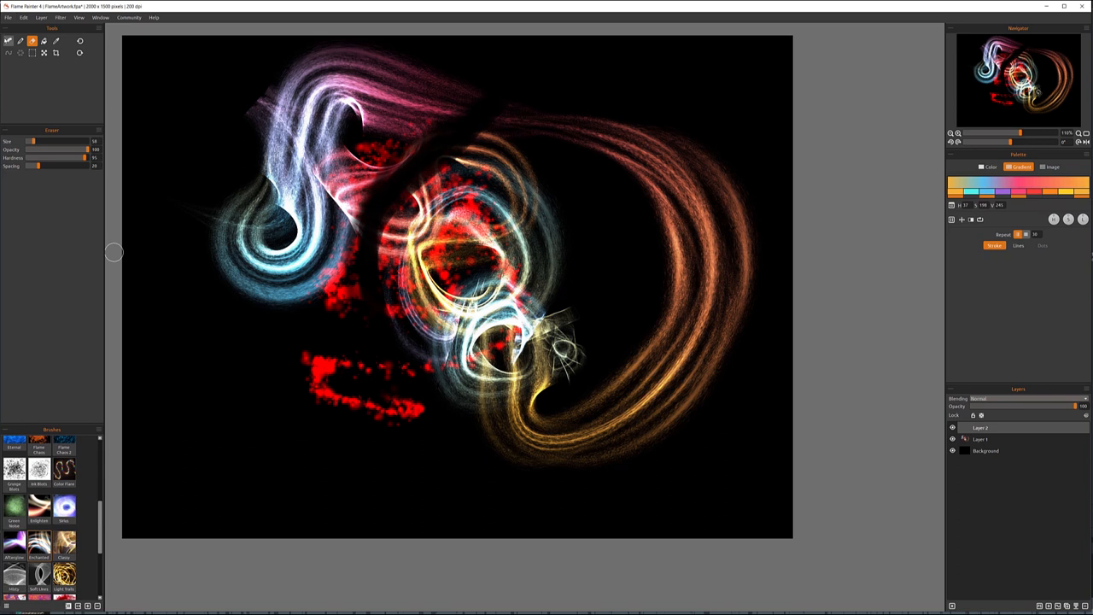
Step: Erase part of the pale green strokes near the top of the canvas
{"action": "left_click", "coordinate": [9, 41]}
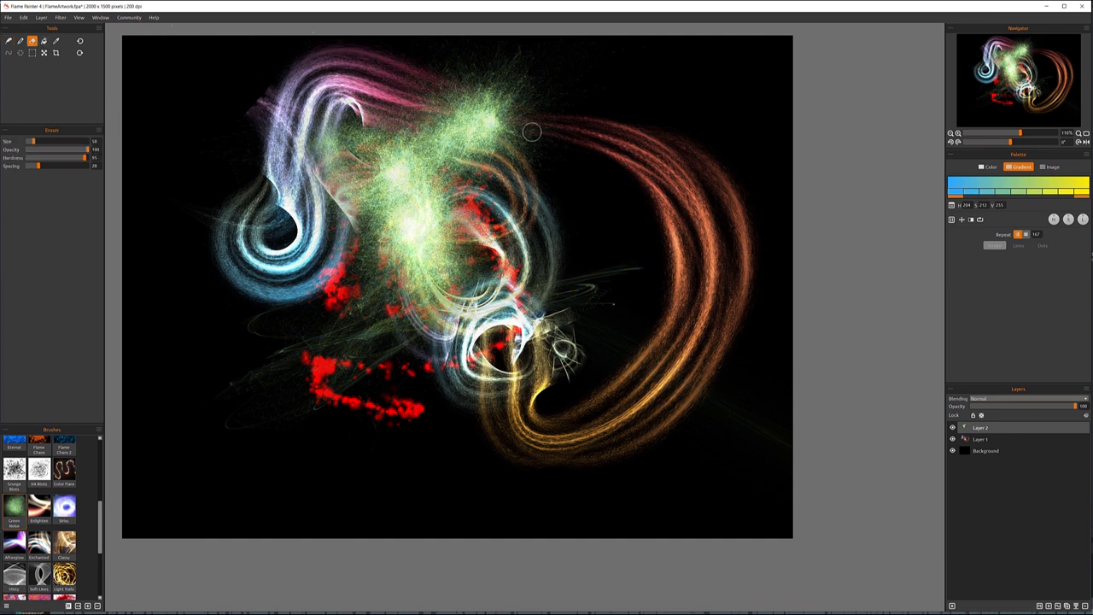
{"action": "left_click_drag", "start_coordinate": [531, 133], "coordinate": [407, 118]}
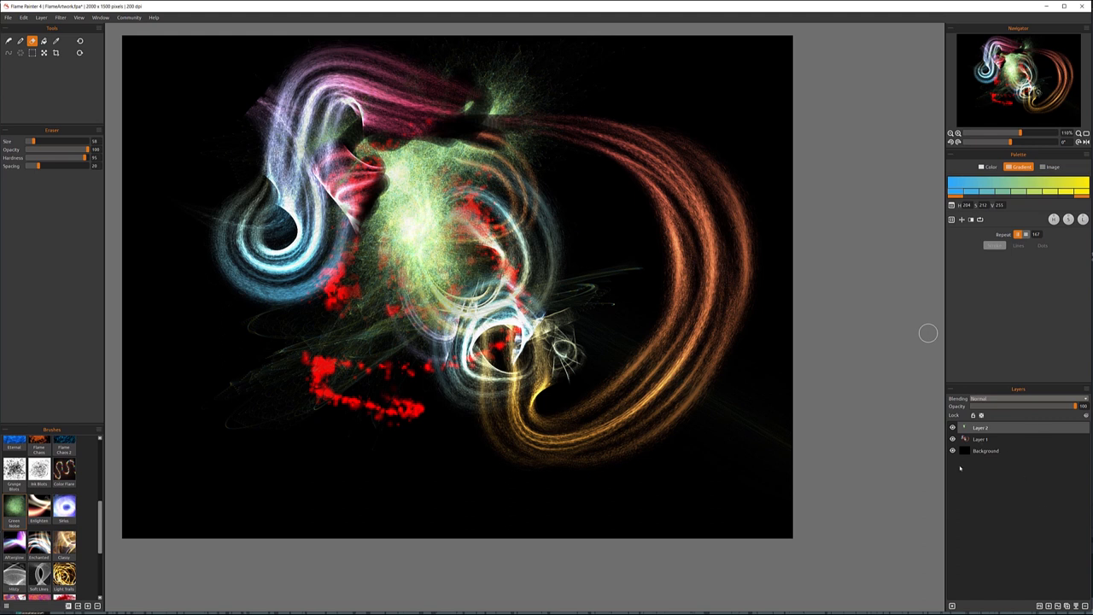
{"action": "mouse_move", "coordinate": [964, 481]}
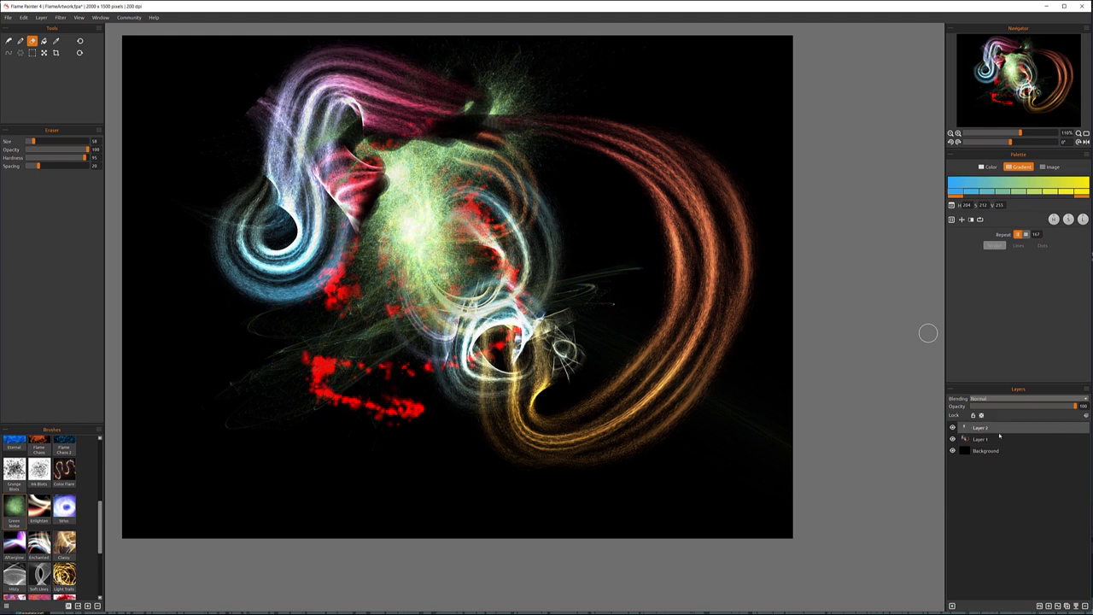
{"action": "mouse_move", "coordinate": [1017, 498]}
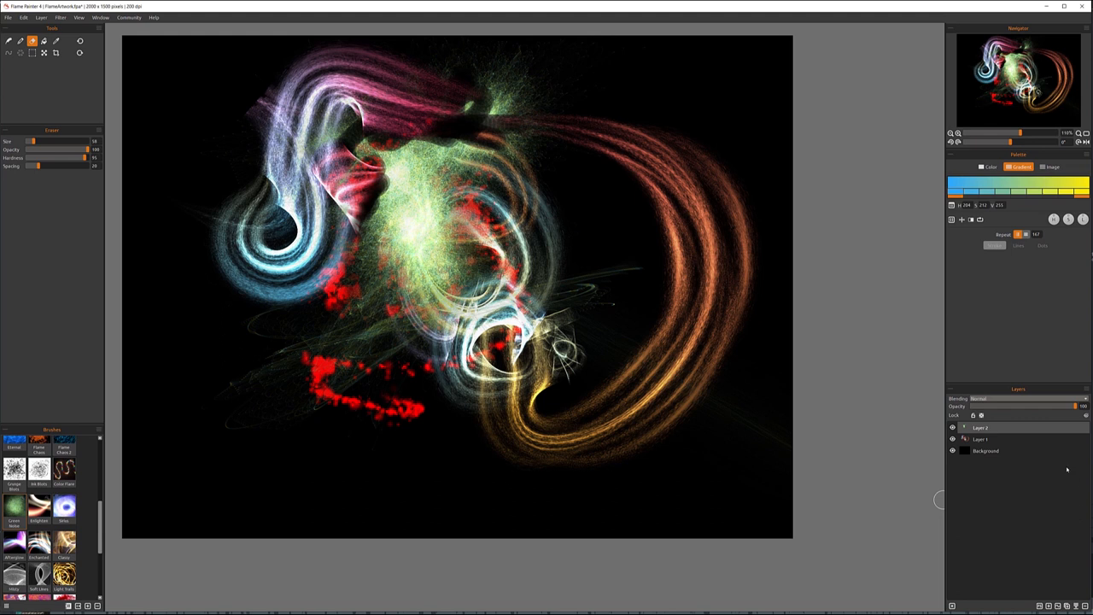
{"action": "mouse_move", "coordinate": [870, 533]}
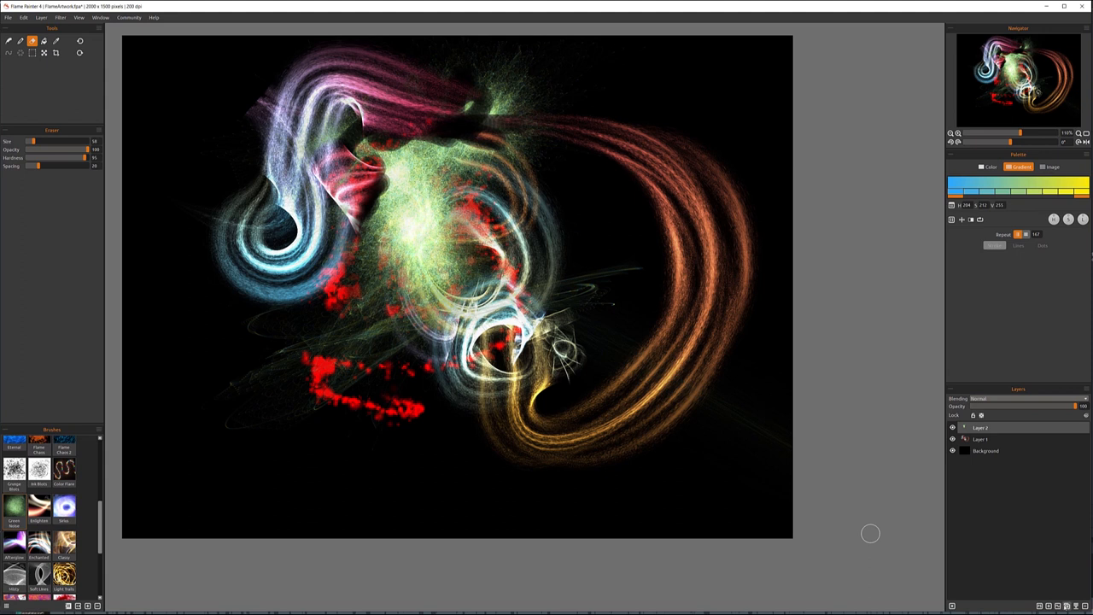
{"action": "mouse_move", "coordinate": [576, 65]}
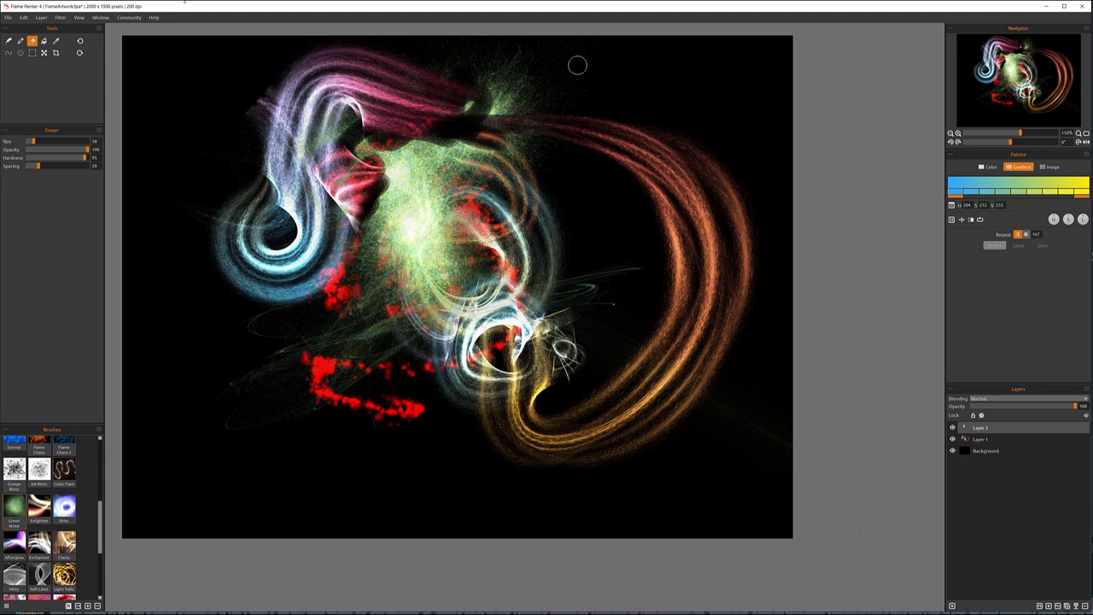
Step: Show the Brush Creator panel from the Window menu
{"action": "left_click", "coordinate": [100, 17]}
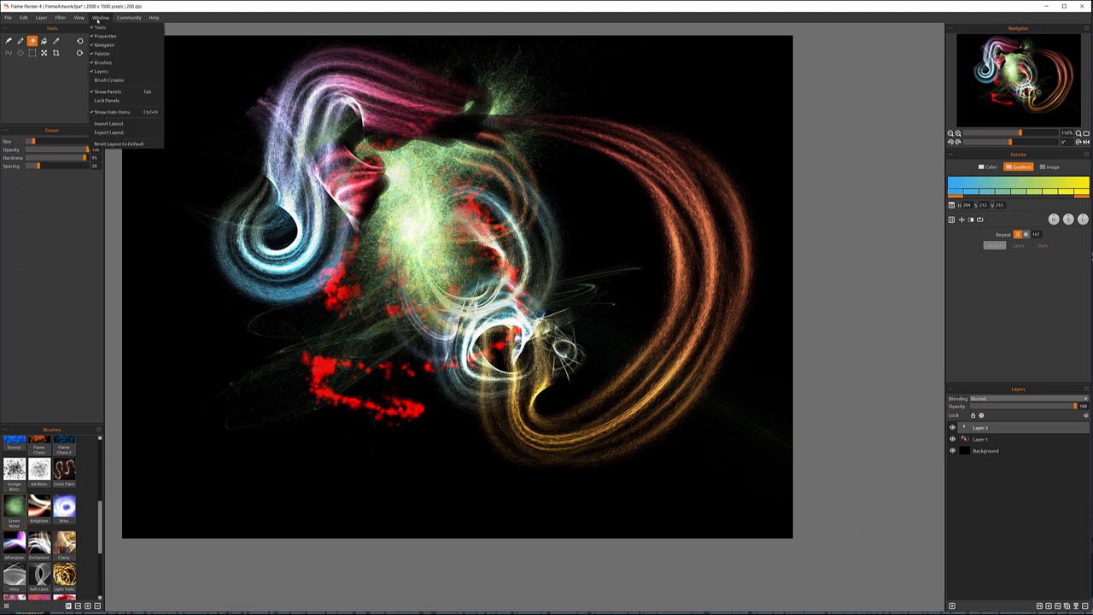
{"action": "left_click", "coordinate": [108, 79]}
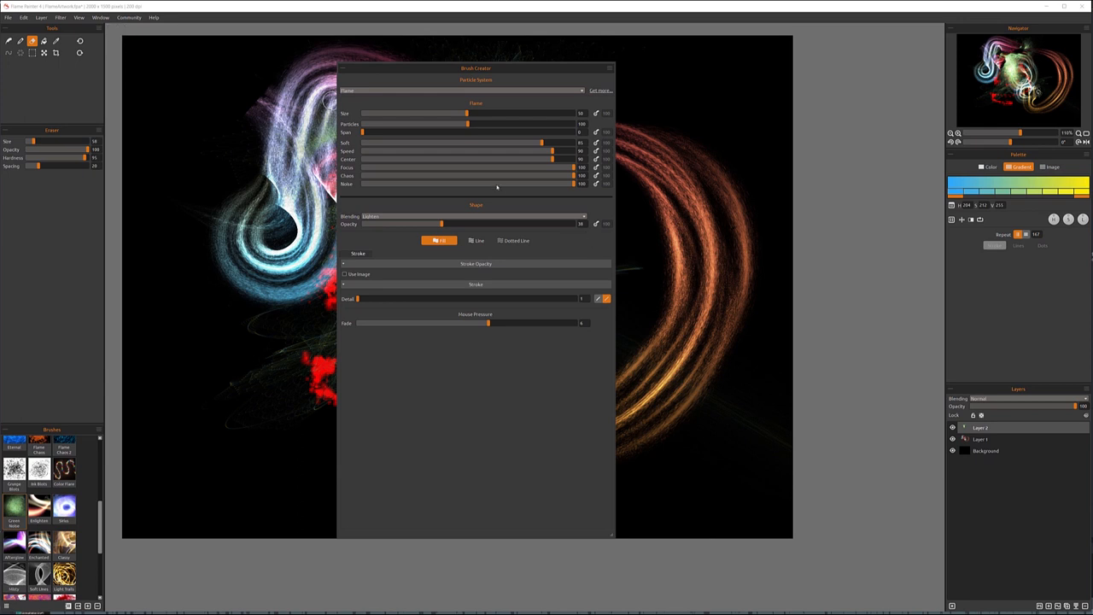
{"action": "mouse_move", "coordinate": [497, 189]}
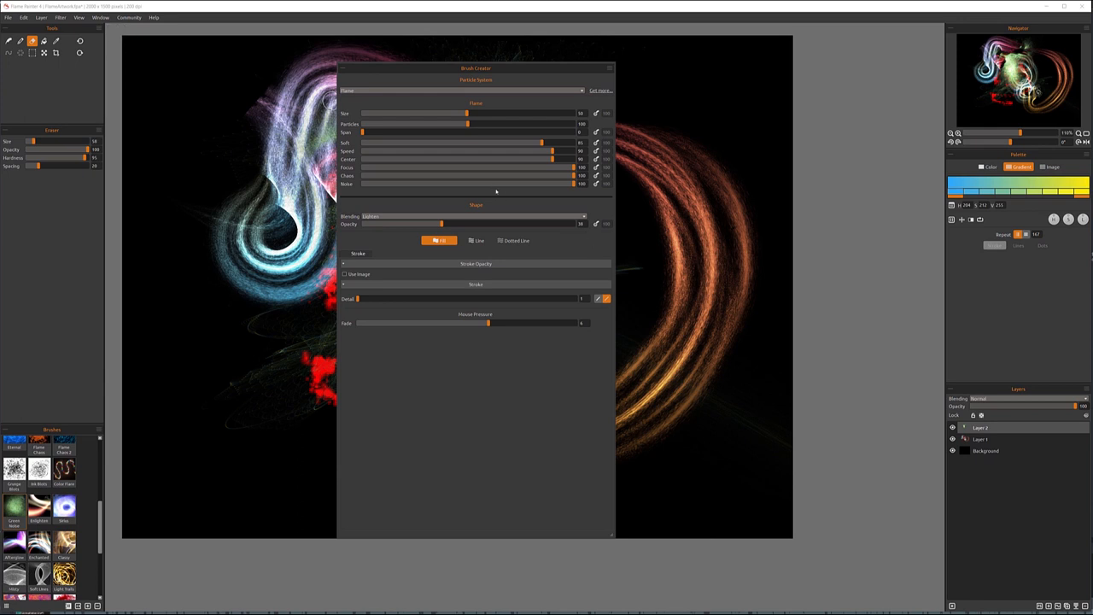
{"action": "mouse_move", "coordinate": [678, 224]}
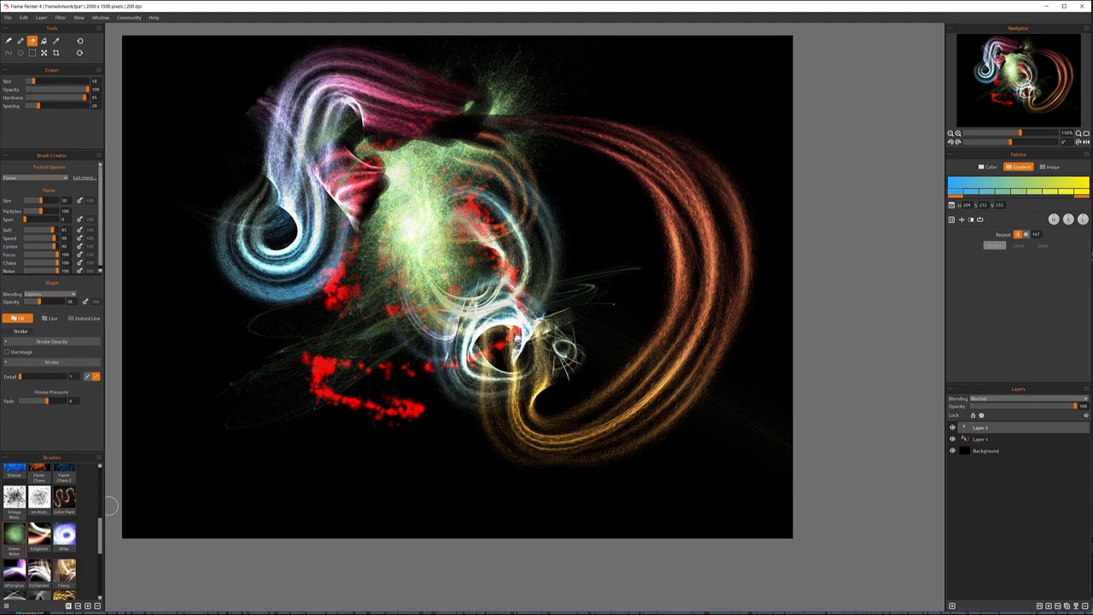
{"action": "mouse_move", "coordinate": [652, 247]}
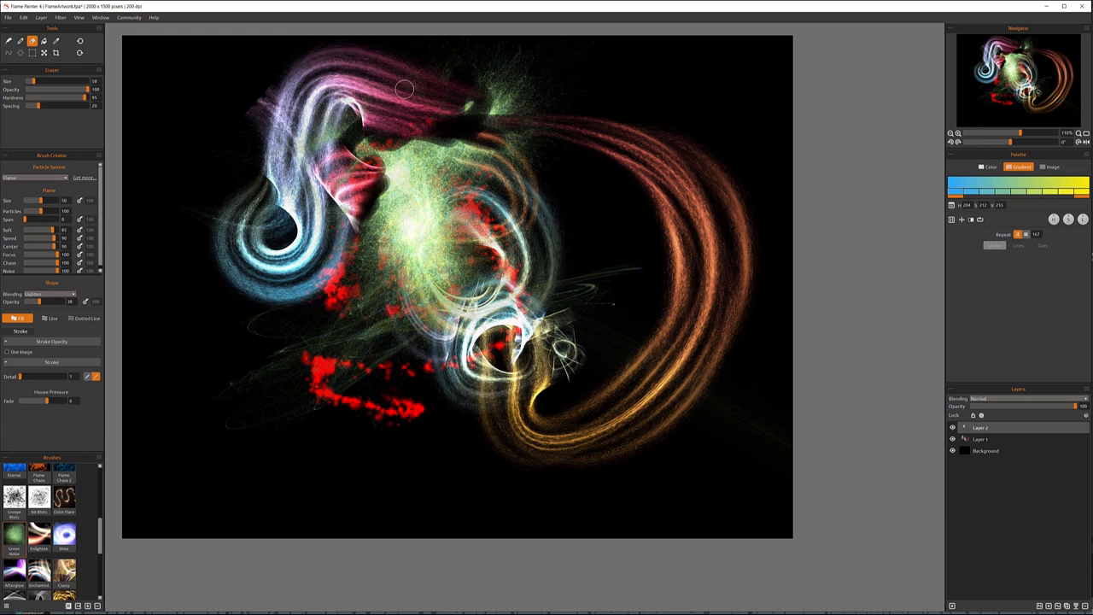
{"action": "mouse_move", "coordinate": [247, 357]}
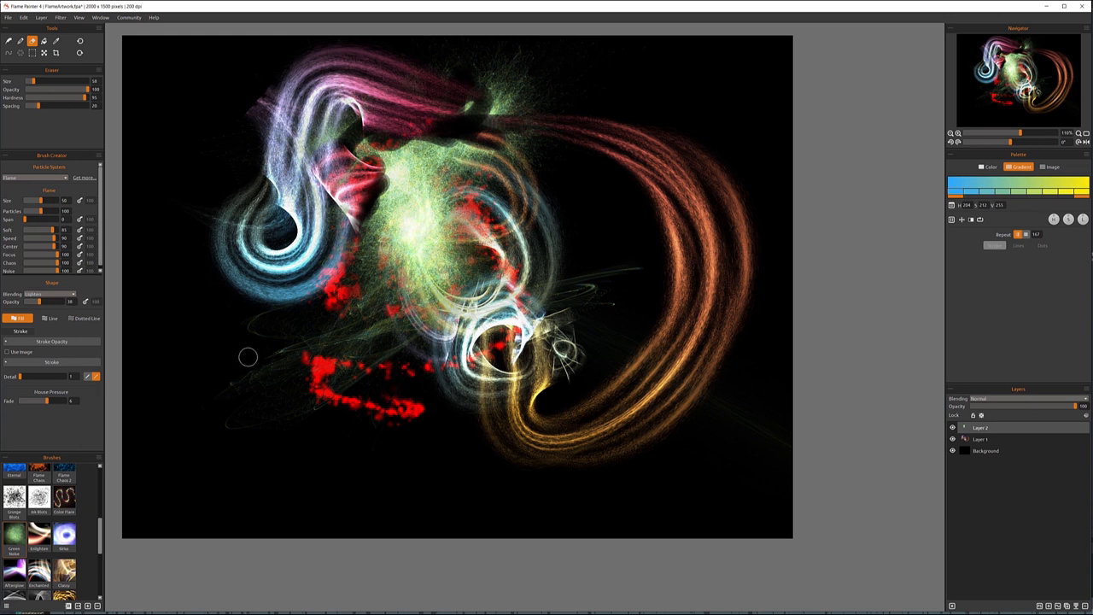